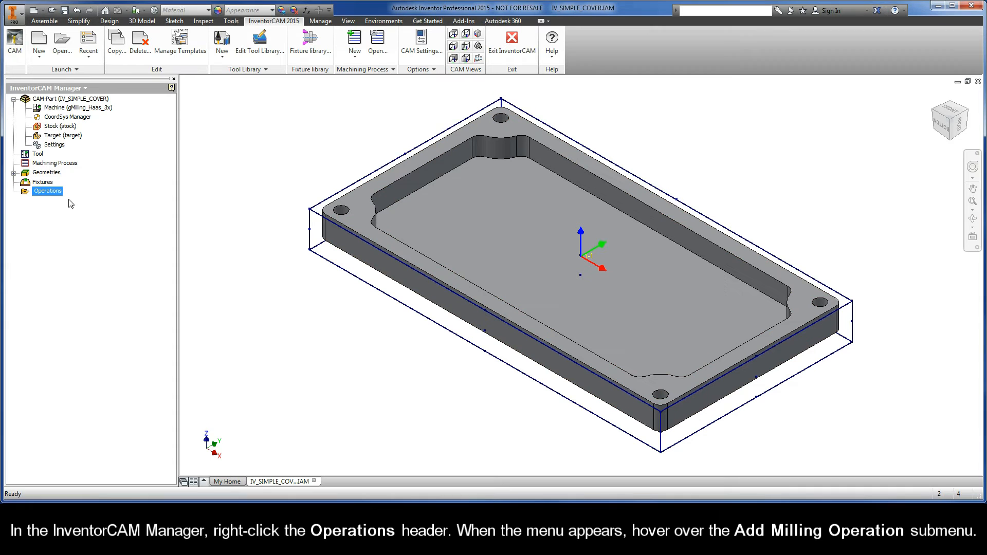
Show the Operations context menu in the InventorCAM Manager
{"action": "right_click", "coordinate": [47, 191]}
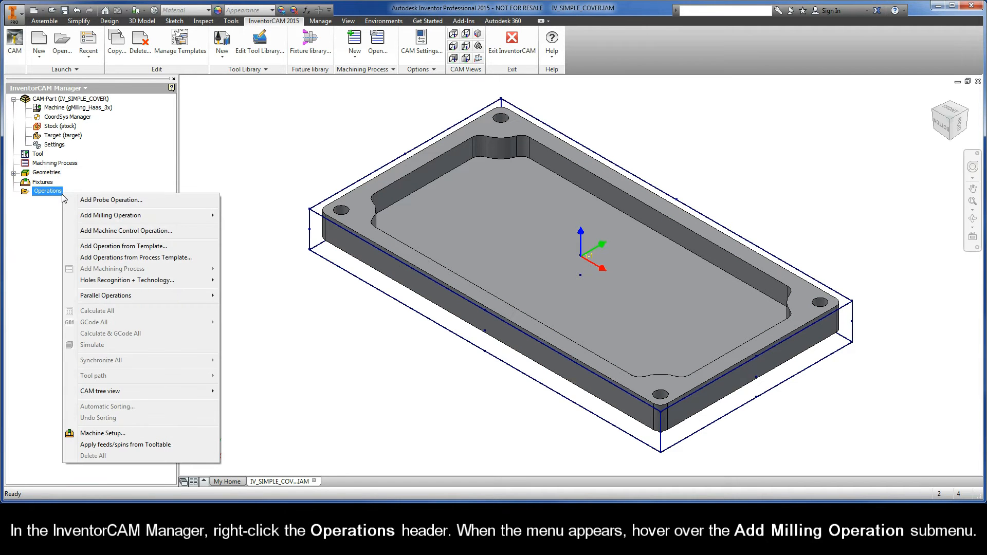
{"action": "mouse_move", "coordinate": [113, 199]}
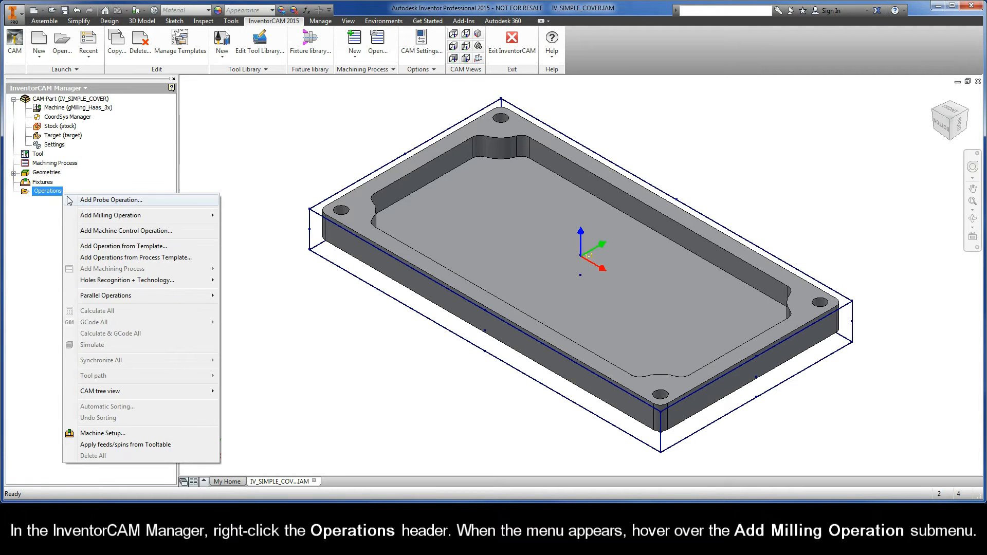
{"action": "mouse_move", "coordinate": [110, 215]}
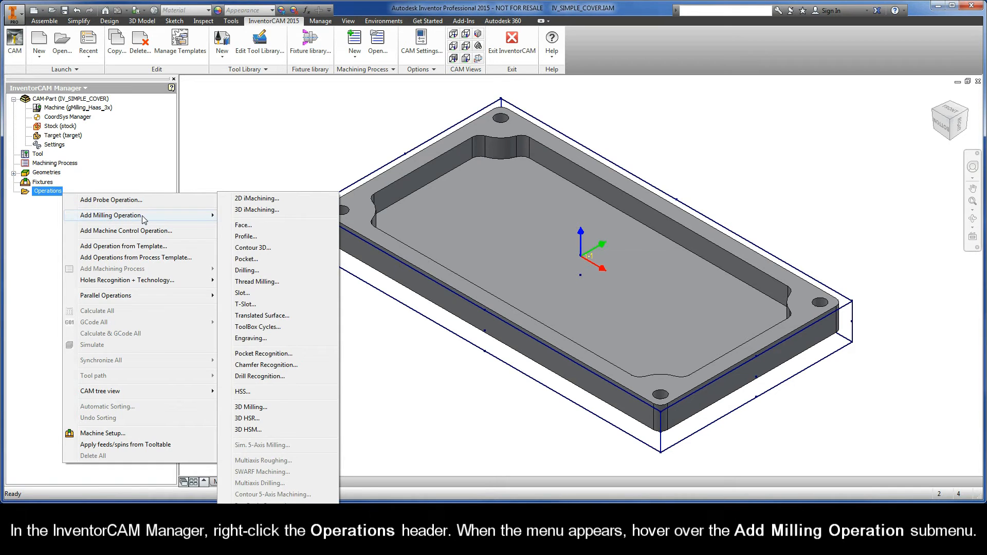
{"action": "mouse_move", "coordinate": [173, 219]}
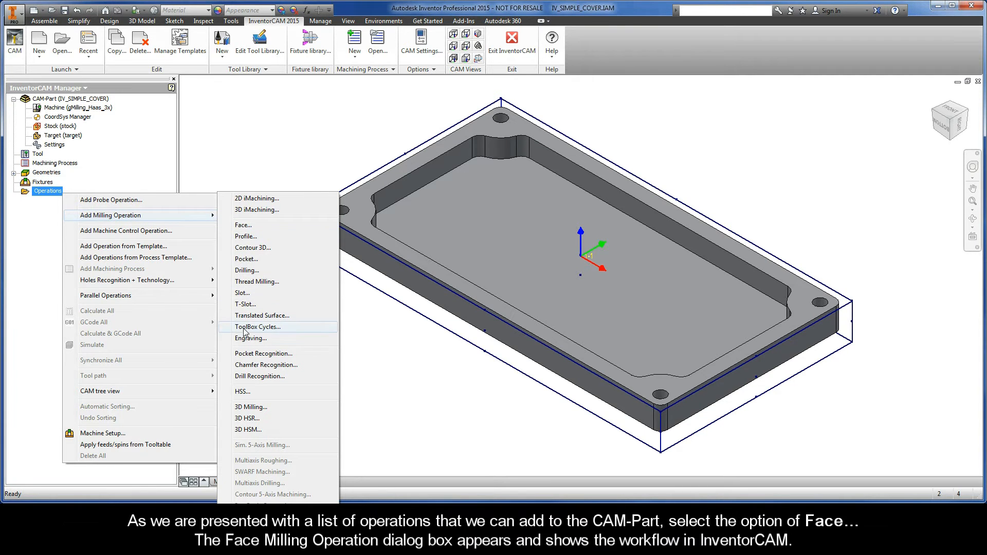
{"action": "mouse_move", "coordinate": [250, 339]}
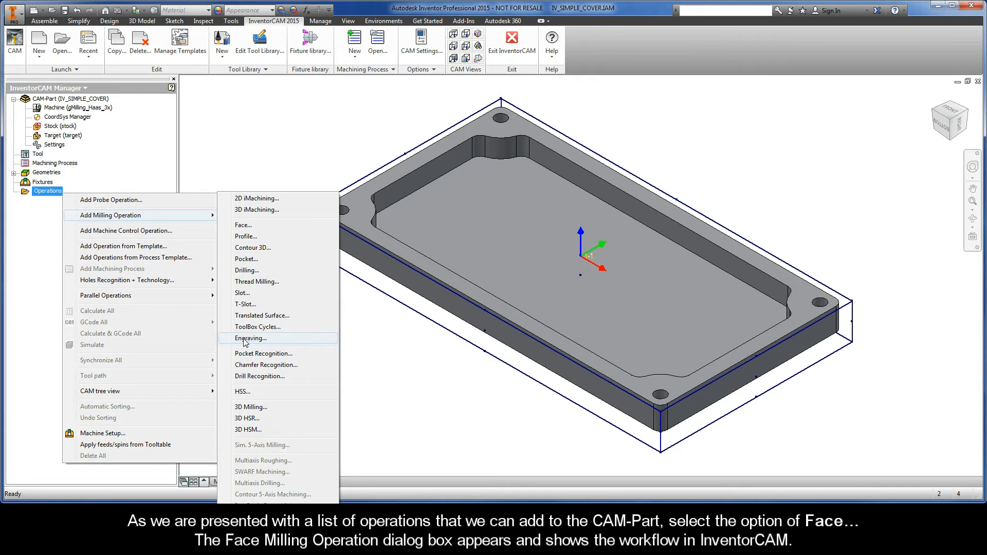
{"action": "mouse_move", "coordinate": [244, 225]}
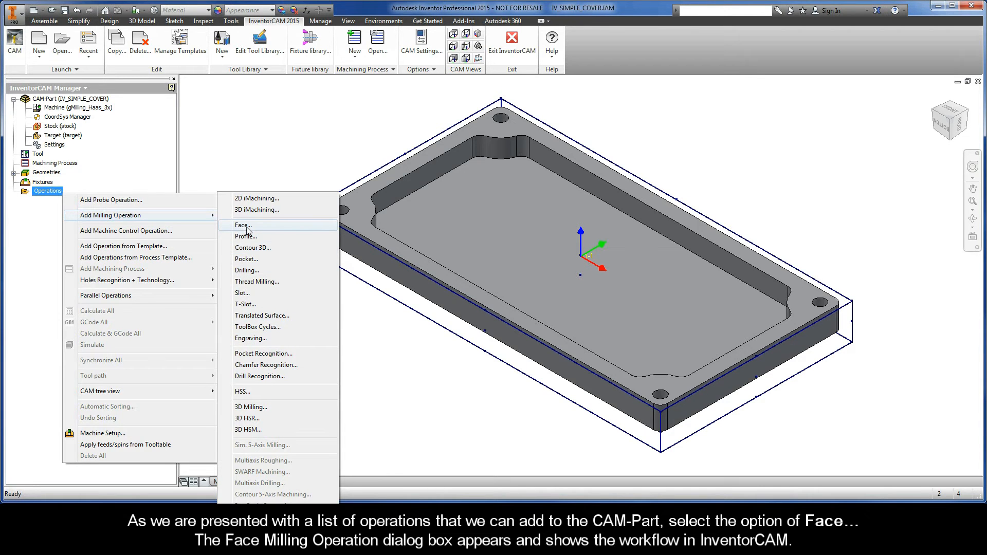
Start a Face operation and review its Tool, Levels, Technology and Link pages
{"action": "left_click", "coordinate": [244, 226]}
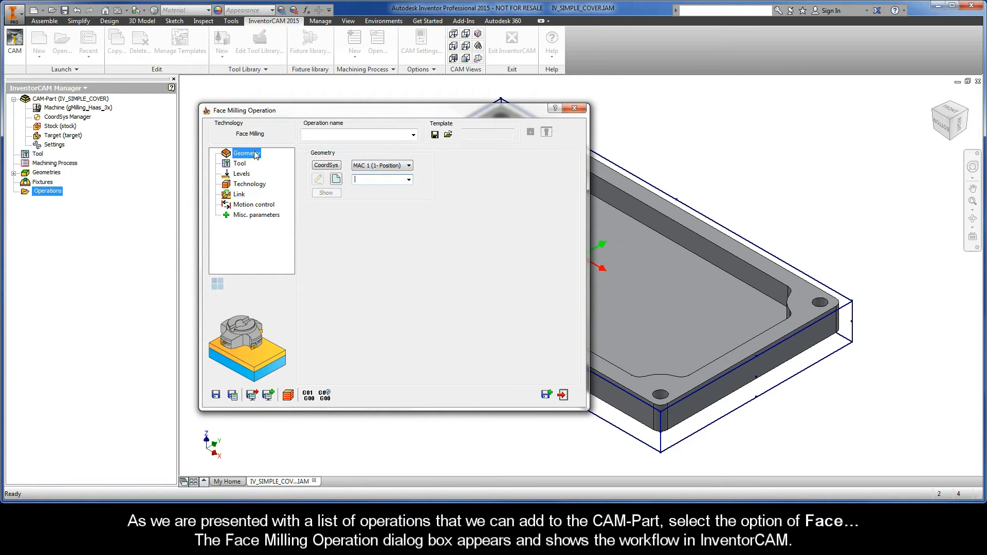
{"action": "mouse_move", "coordinate": [243, 205]}
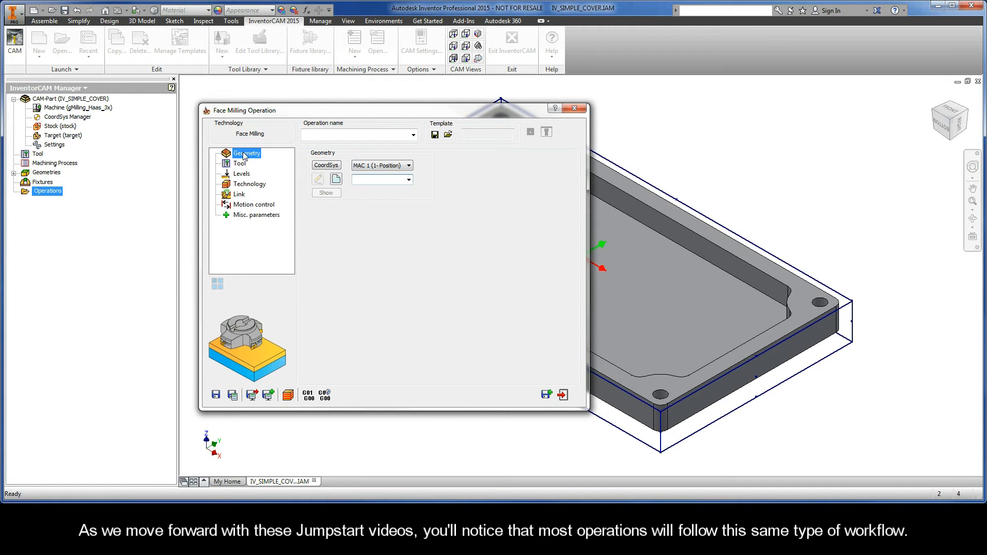
{"action": "mouse_move", "coordinate": [243, 215]}
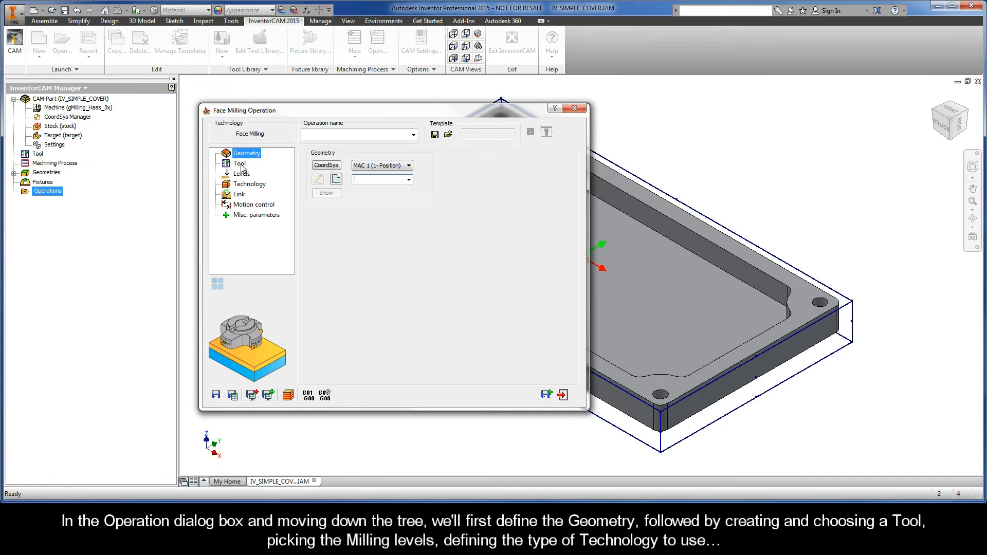
{"action": "left_click", "coordinate": [239, 163]}
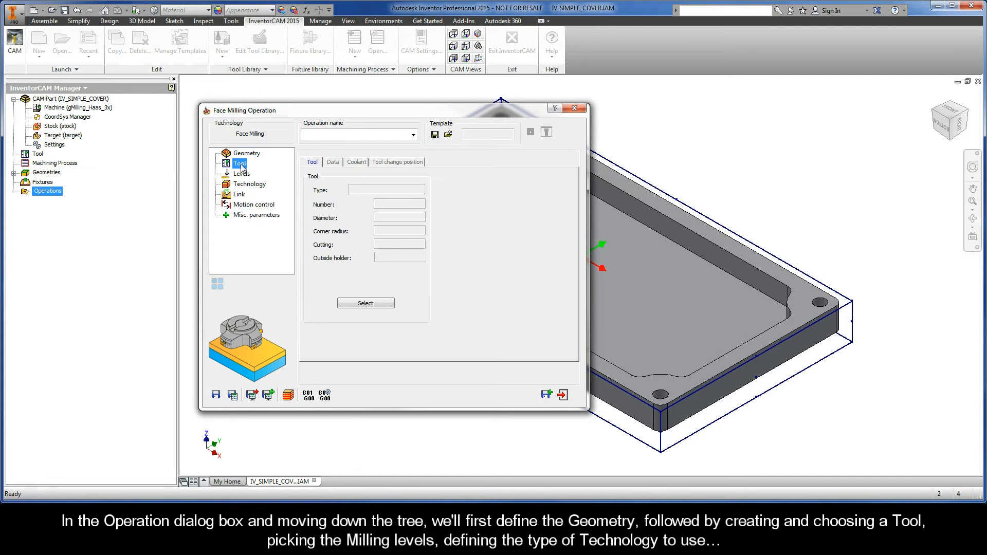
{"action": "left_click", "coordinate": [242, 173]}
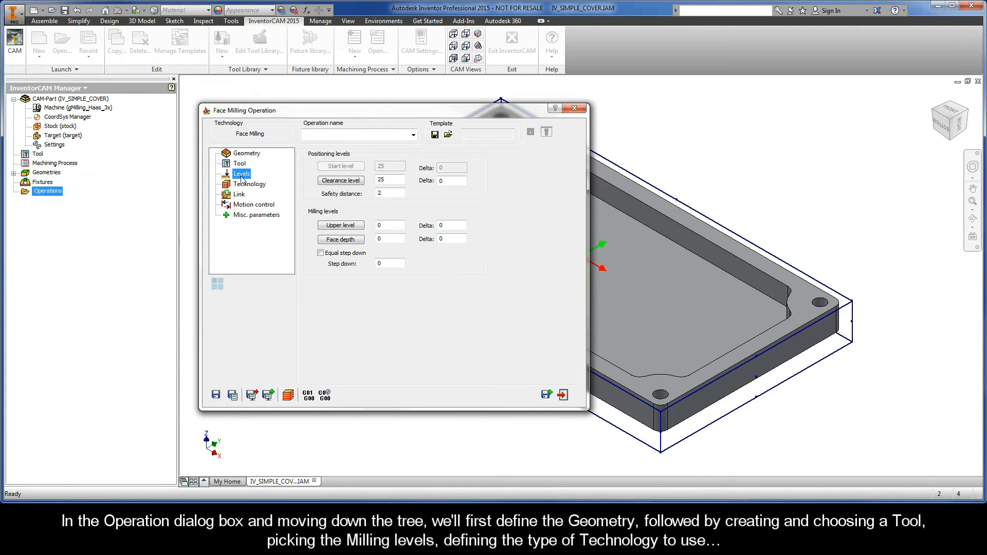
{"action": "left_click", "coordinate": [250, 184]}
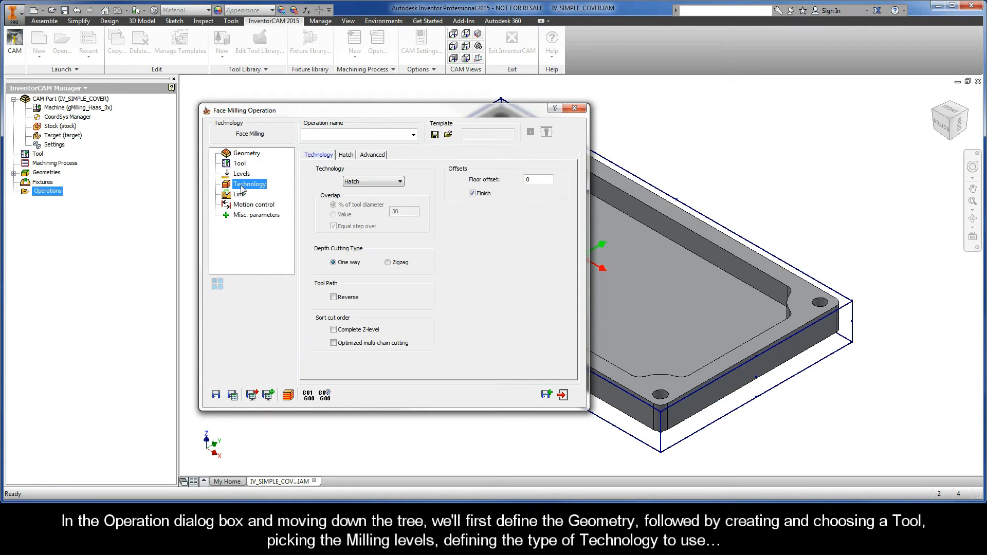
{"action": "left_click", "coordinate": [240, 194]}
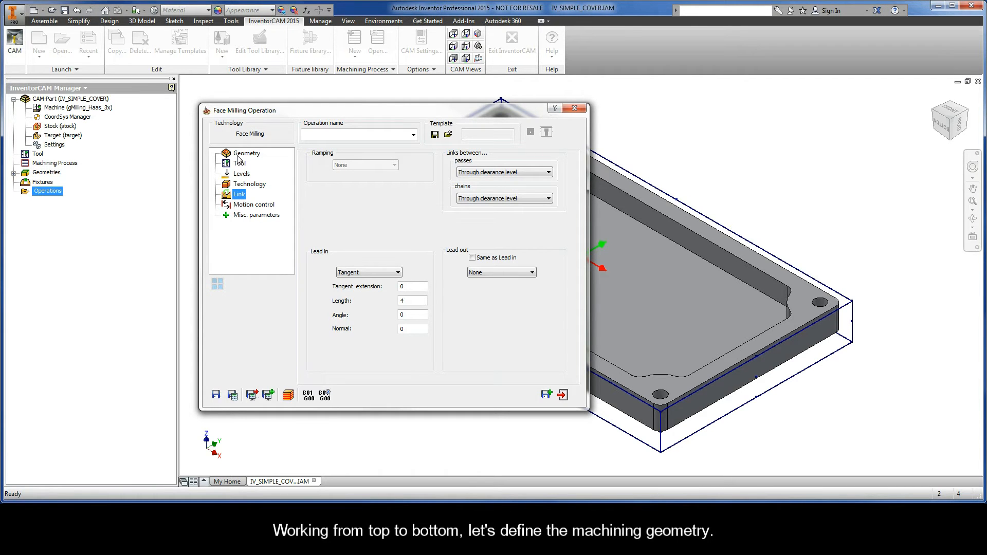
Create Chain 1 from the target model's outer boundary as facemill geometry
{"action": "left_click", "coordinate": [247, 153]}
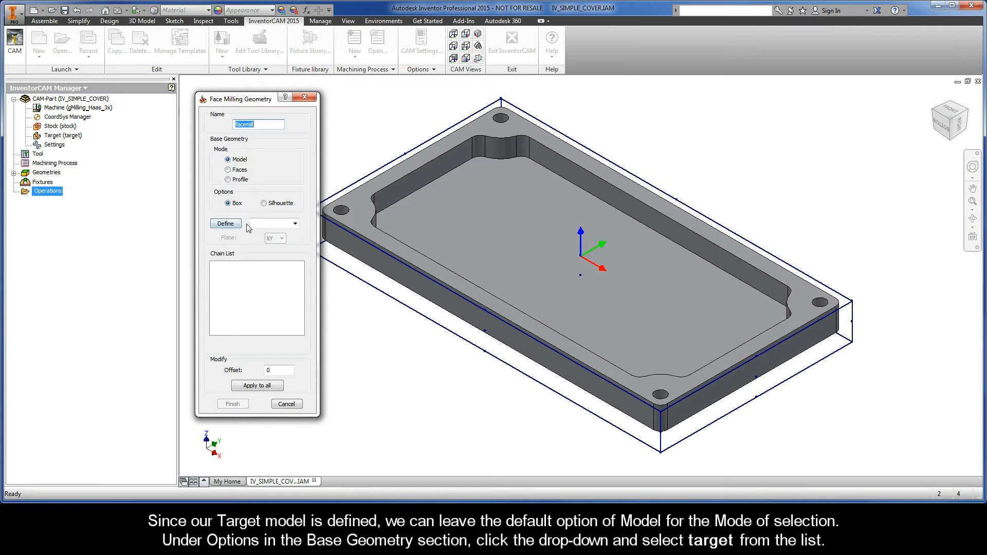
{"action": "left_click", "coordinate": [294, 223]}
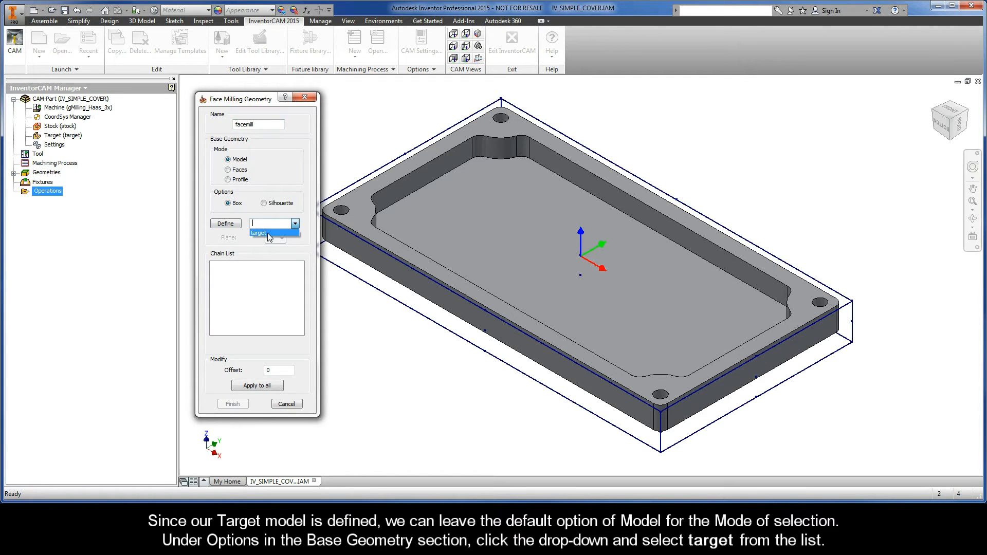
{"action": "left_click", "coordinate": [258, 233]}
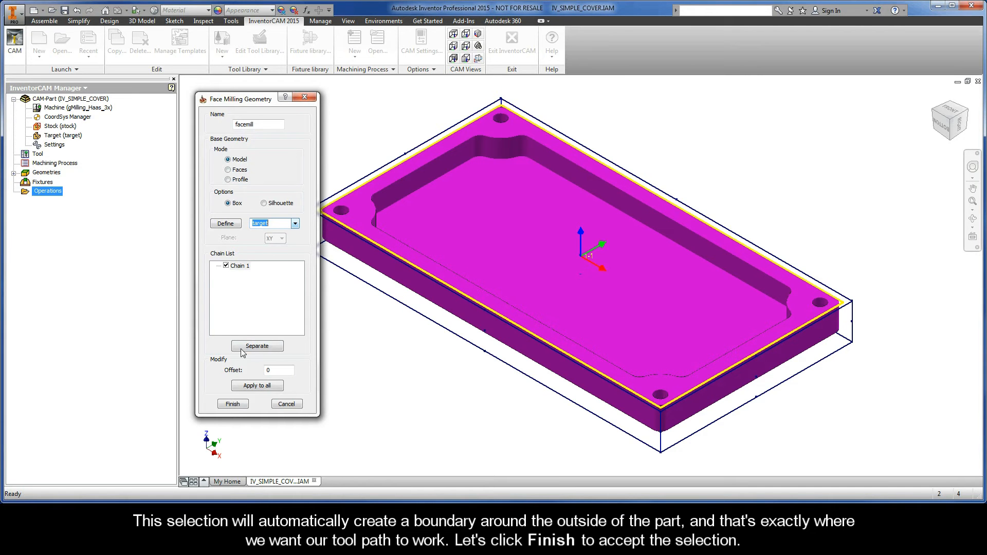
{"action": "left_click", "coordinate": [232, 403]}
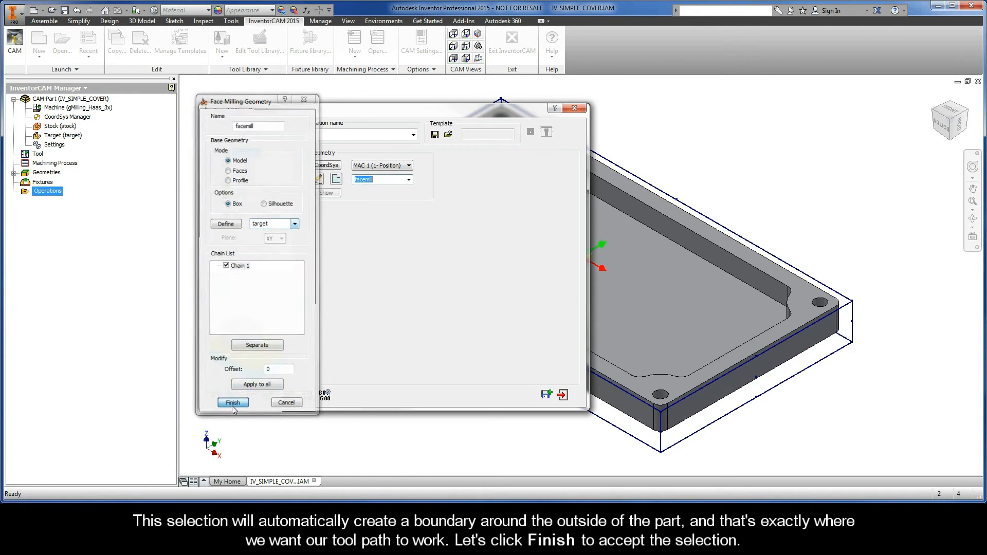
Finish the geometry and show the empty part tool table from the Tool page
{"action": "left_click", "coordinate": [232, 402]}
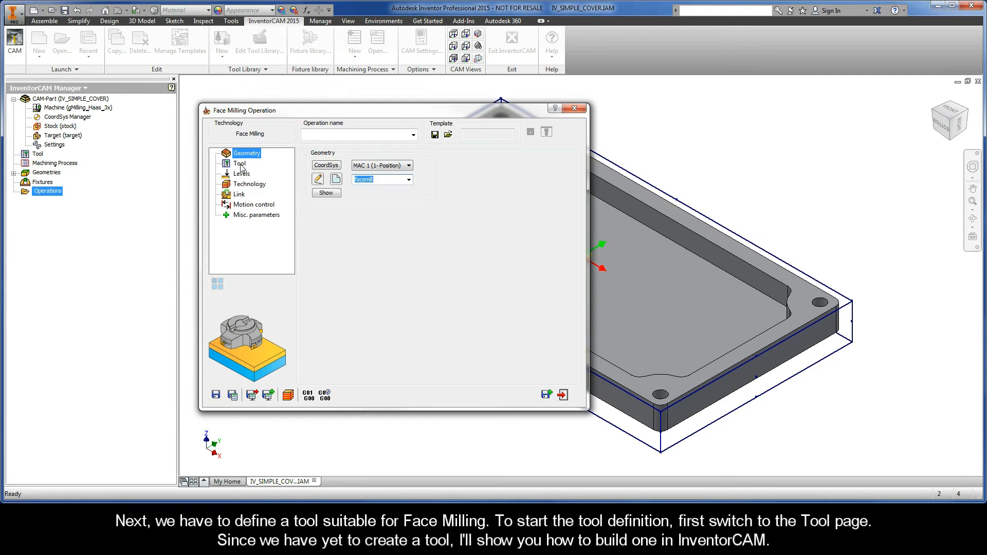
{"action": "left_click", "coordinate": [239, 163]}
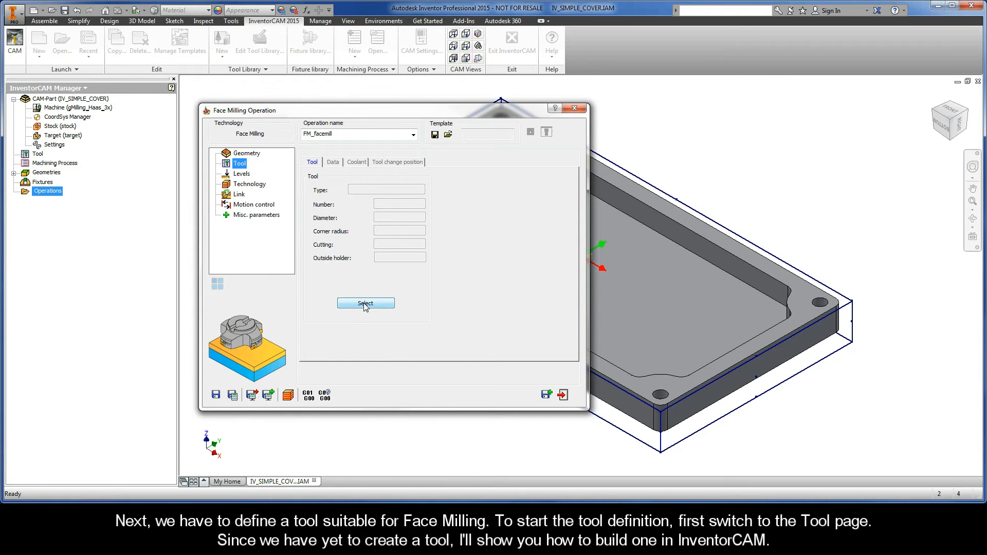
{"action": "left_click", "coordinate": [365, 303]}
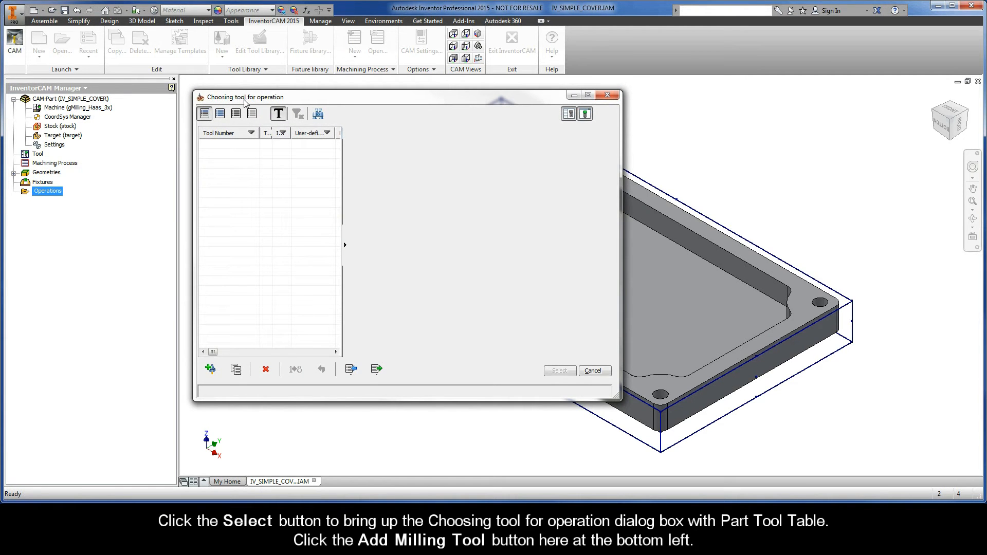
{"action": "mouse_move", "coordinate": [269, 228]}
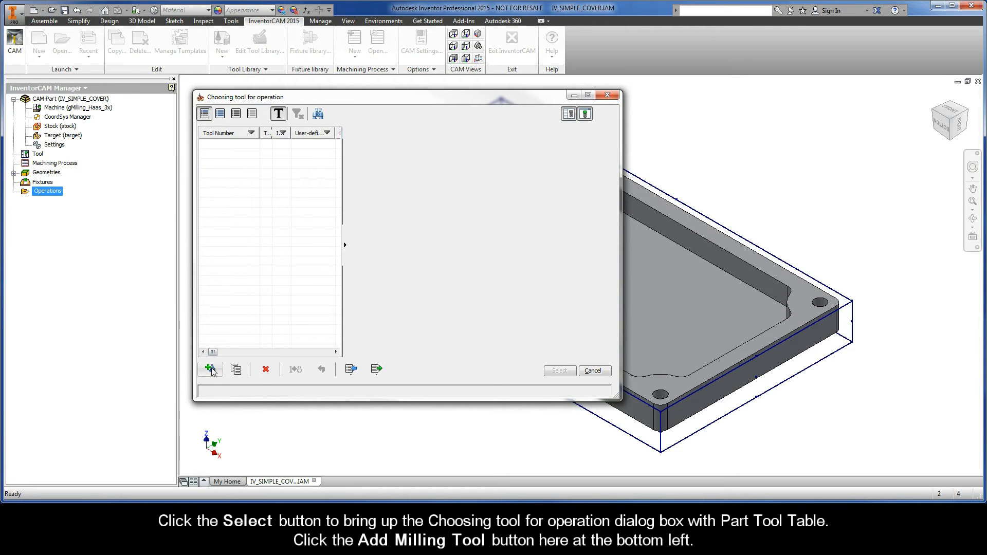
Add a face mill tool in millimetres with a 100 mm diameter
{"action": "left_click", "coordinate": [210, 369]}
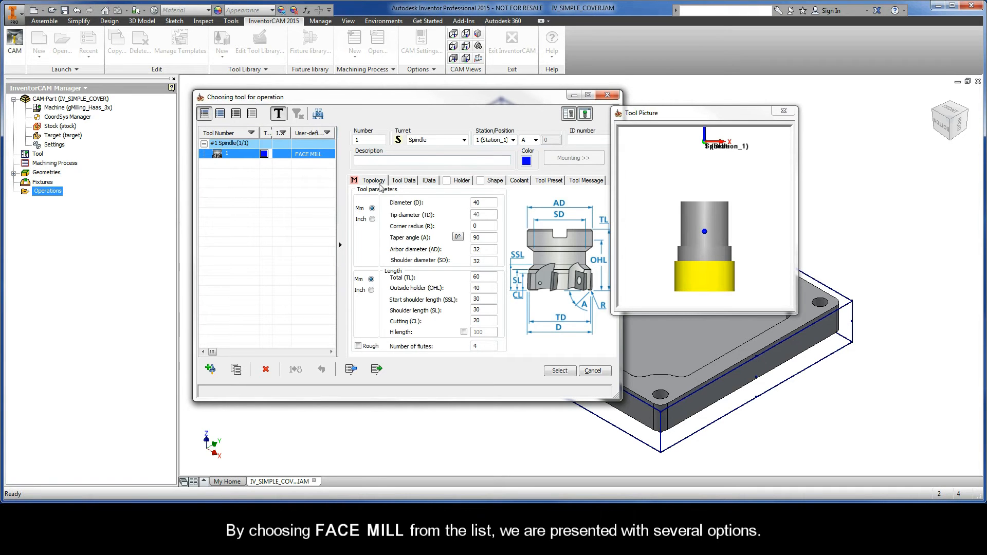
{"action": "mouse_move", "coordinate": [477, 185]}
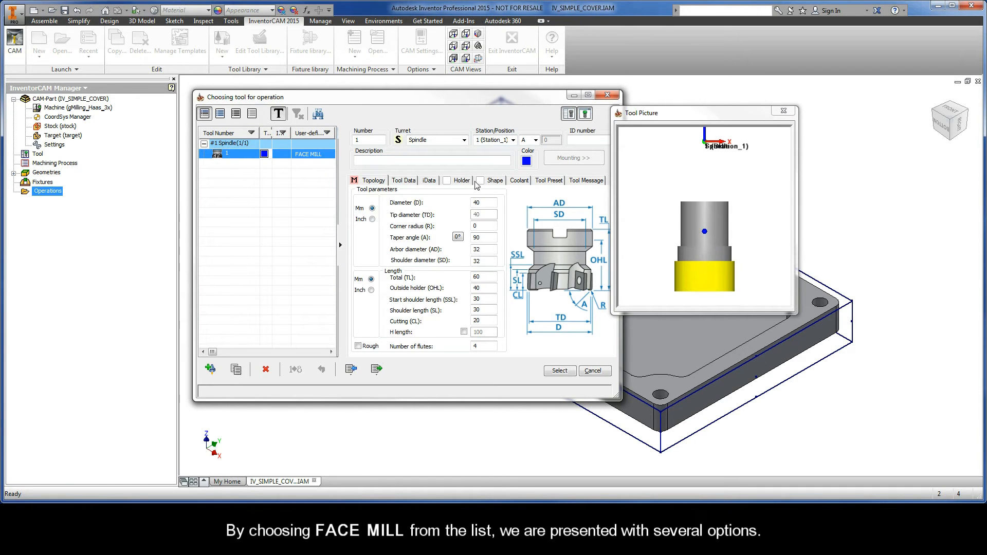
{"action": "mouse_move", "coordinate": [550, 185]}
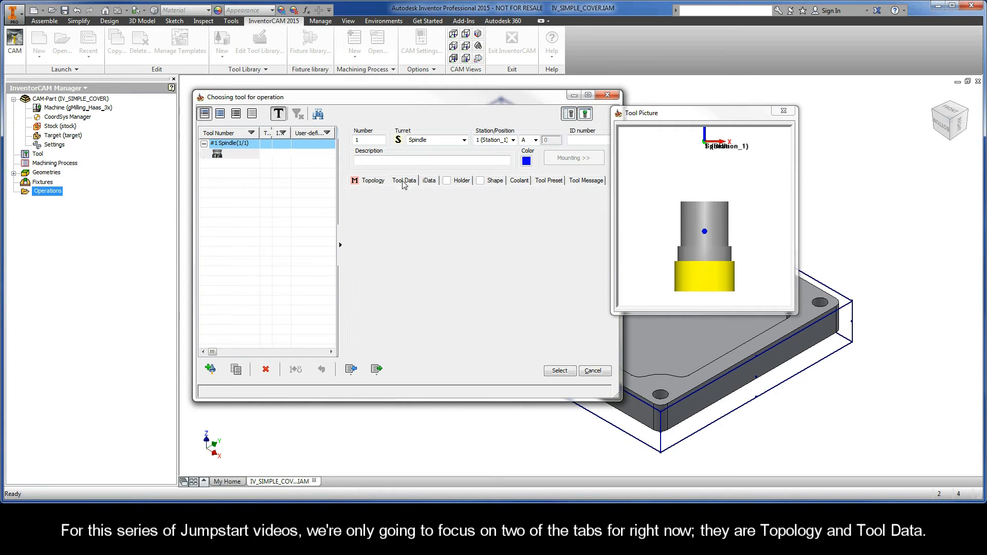
{"action": "left_click", "coordinate": [375, 181]}
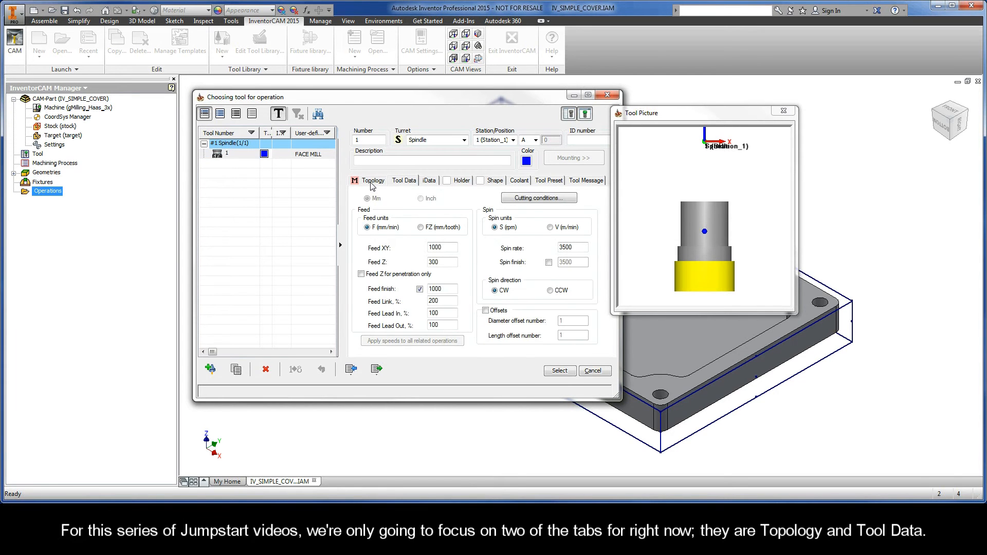
{"action": "left_click", "coordinate": [375, 180]}
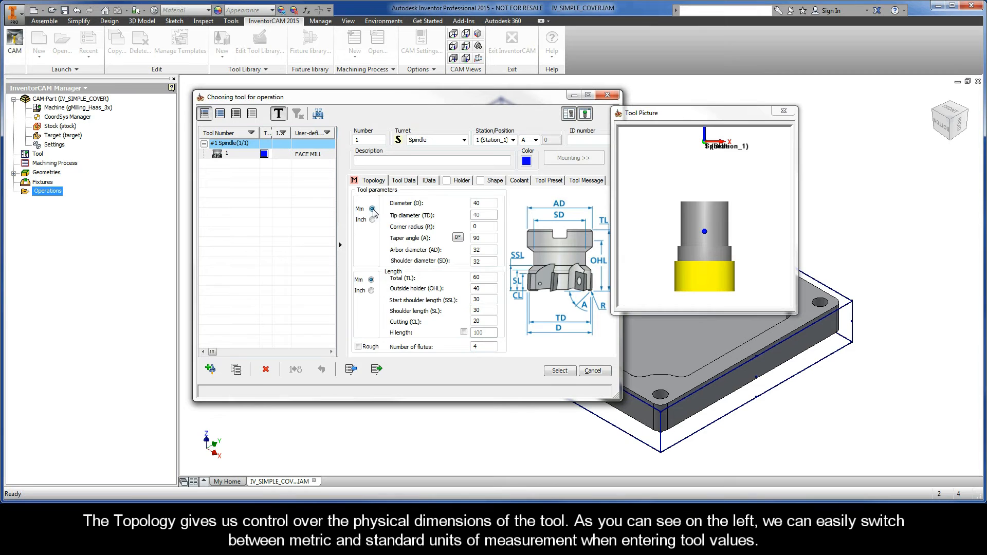
{"action": "left_click", "coordinate": [372, 220]}
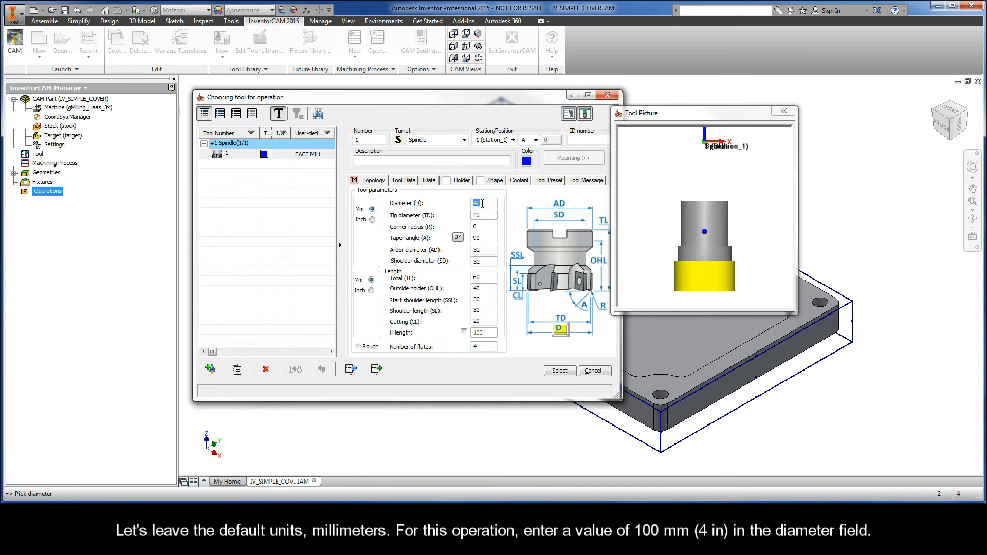
{"action": "type", "text": "100"}
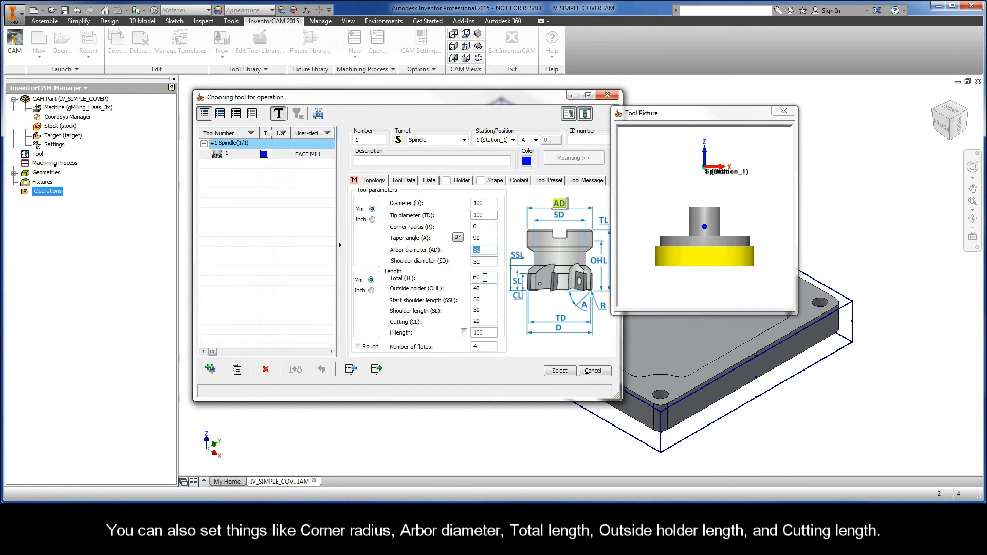
{"action": "left_click", "coordinate": [483, 289]}
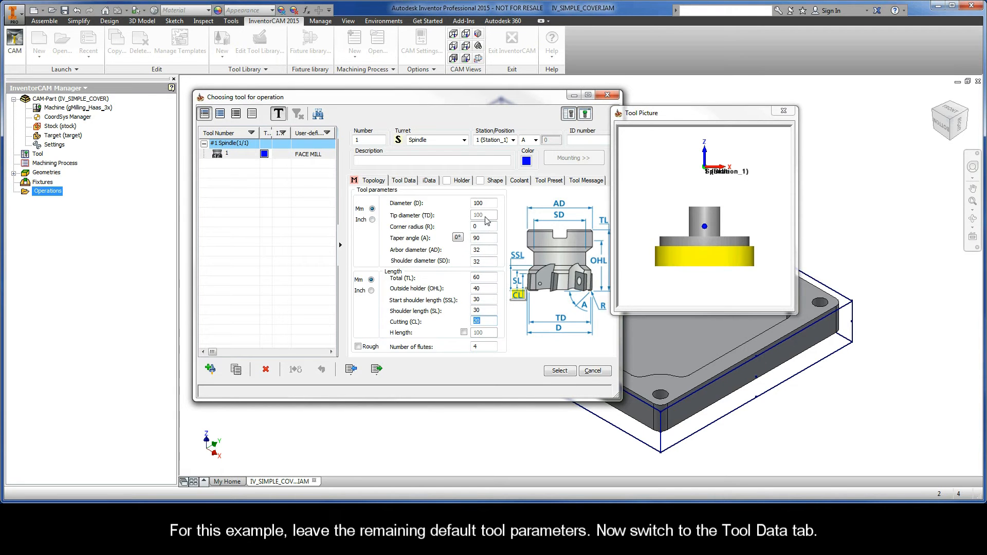
{"action": "mouse_move", "coordinate": [407, 182]}
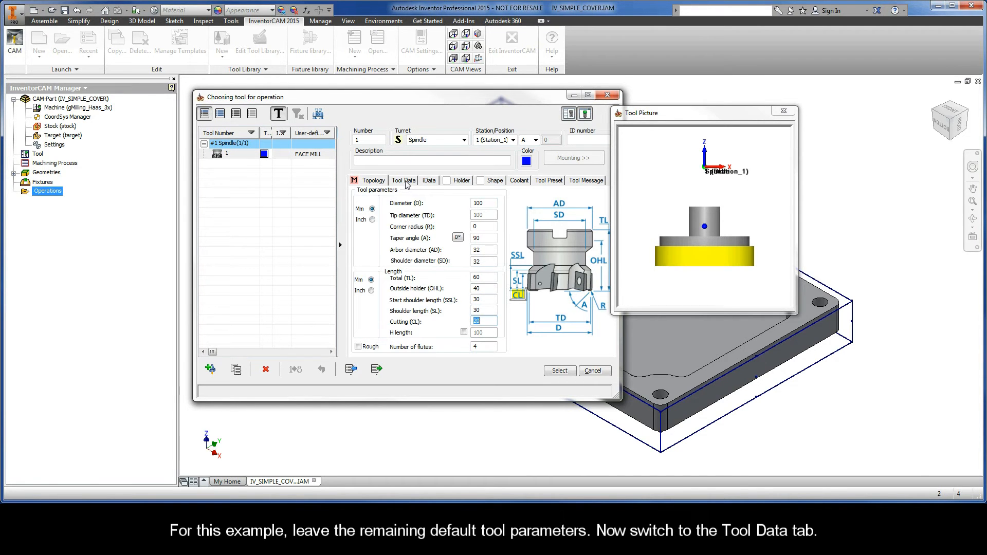
Set Feed XY 100, Feed Z 33 and spin rate 1000, then select the face mill
{"action": "left_click", "coordinate": [403, 181]}
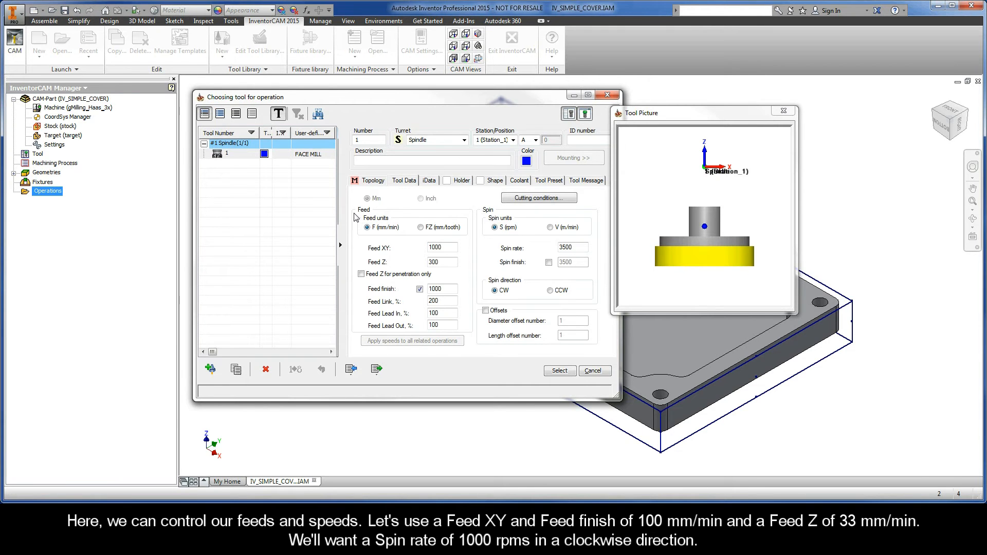
{"action": "mouse_move", "coordinate": [476, 217]}
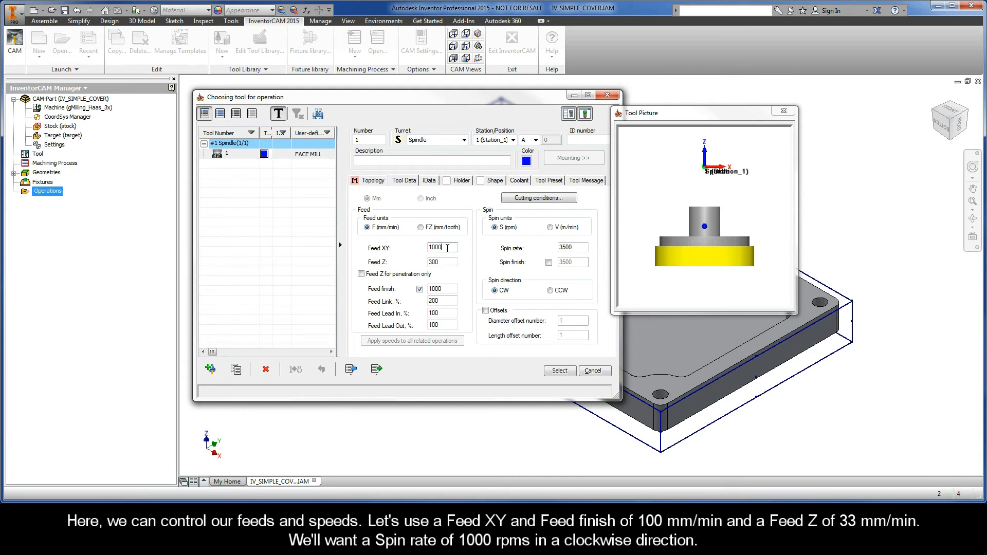
{"action": "triple_click", "coordinate": [440, 247]}
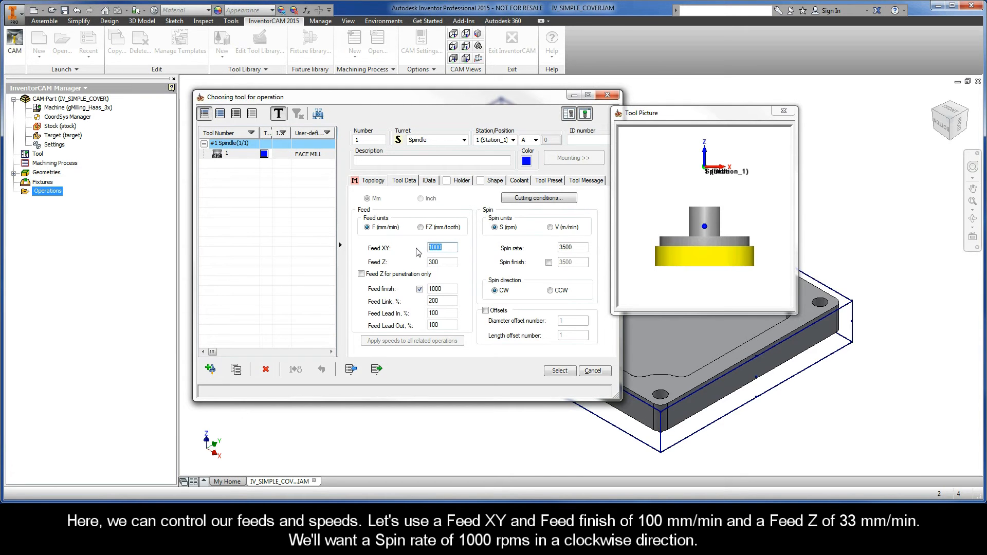
{"action": "type", "text": "100"}
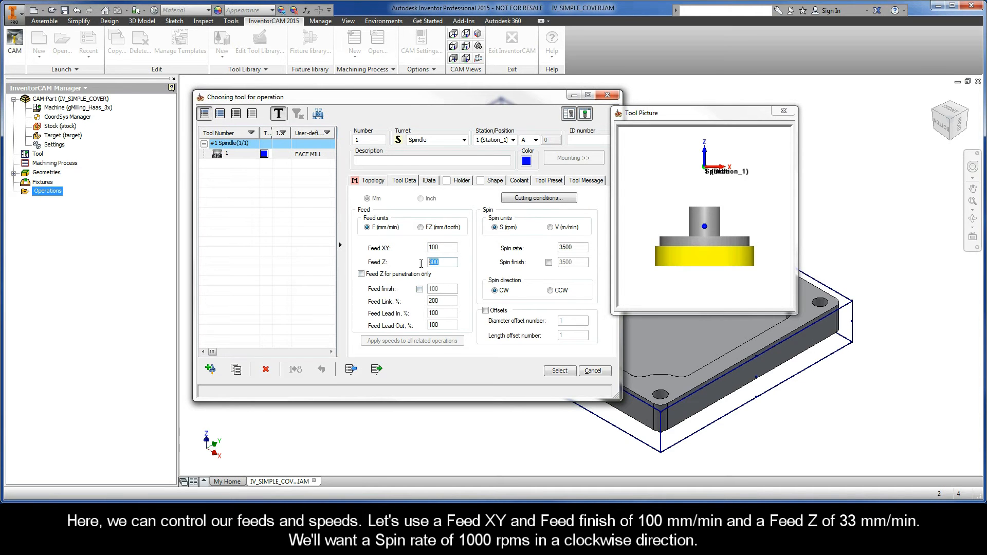
{"action": "type", "text": "33"}
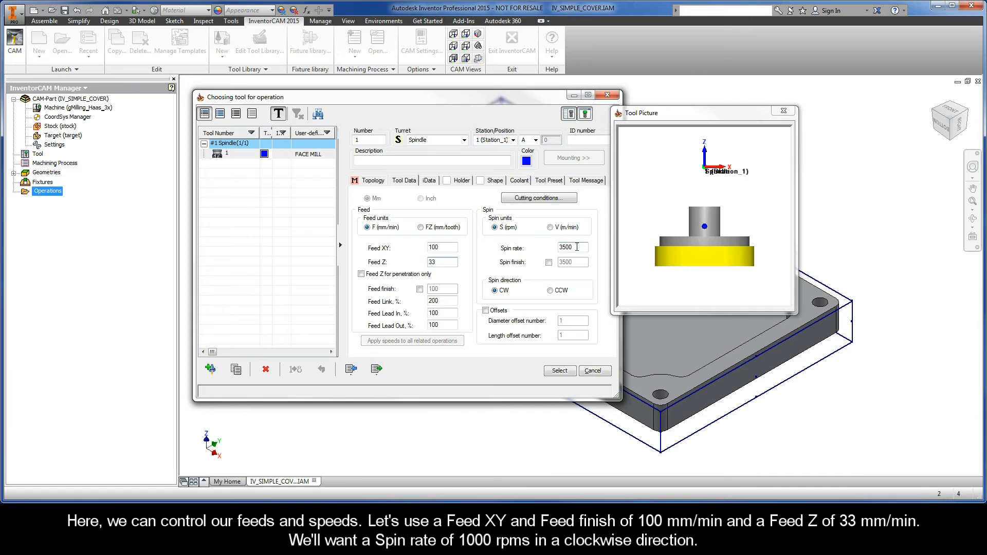
{"action": "type", "text": "1000"}
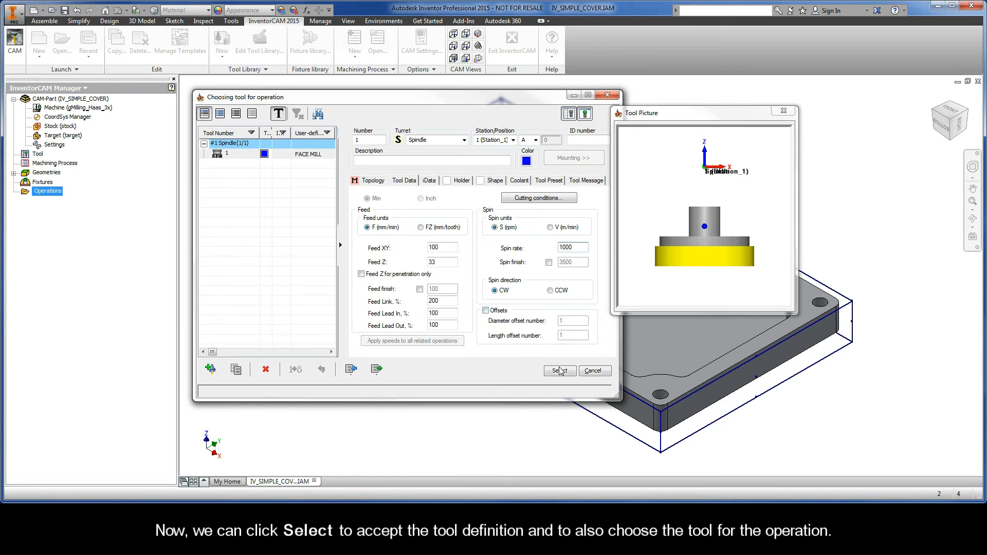
{"action": "left_click", "coordinate": [558, 371]}
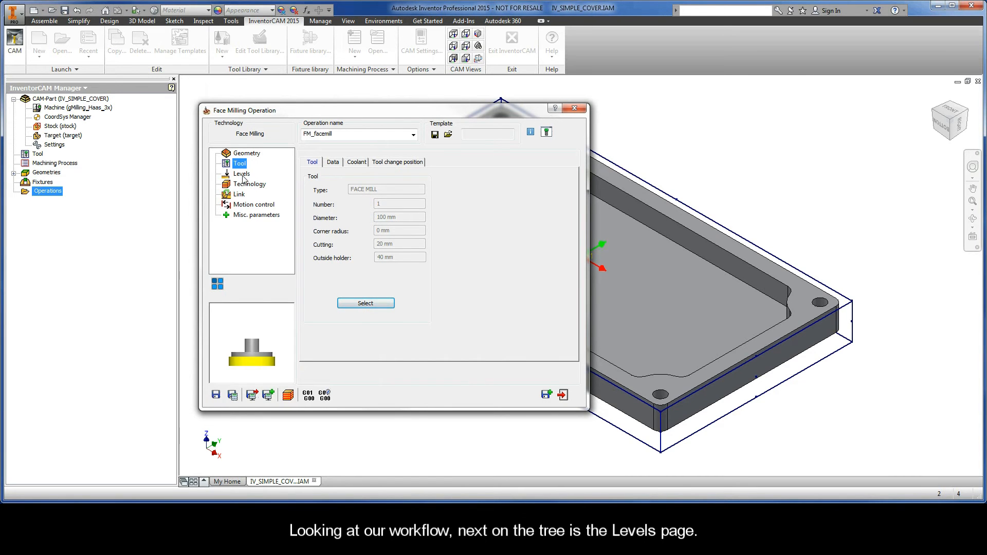
Pick the stock box's top corner to set the upper level to 0.5
{"action": "left_click", "coordinate": [241, 174]}
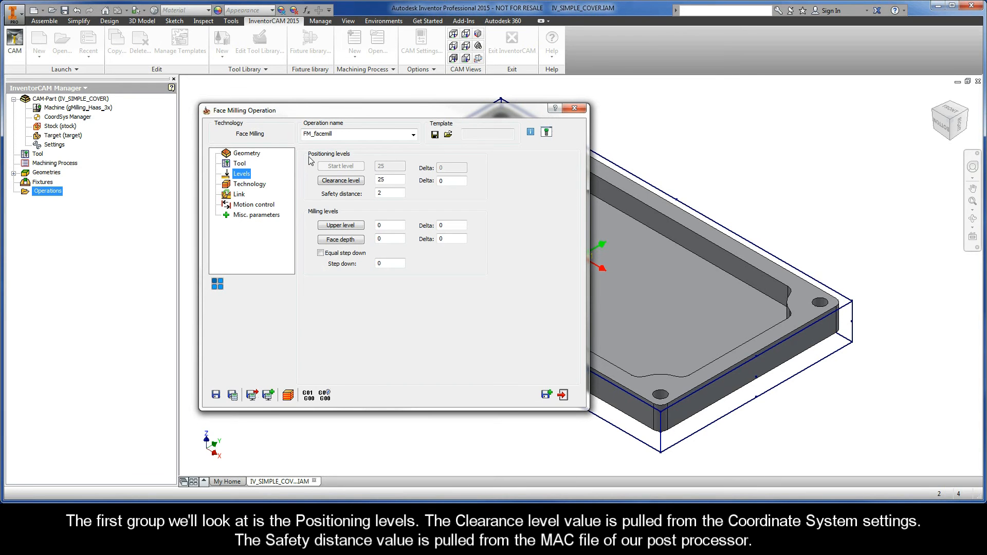
{"action": "mouse_move", "coordinate": [354, 160]}
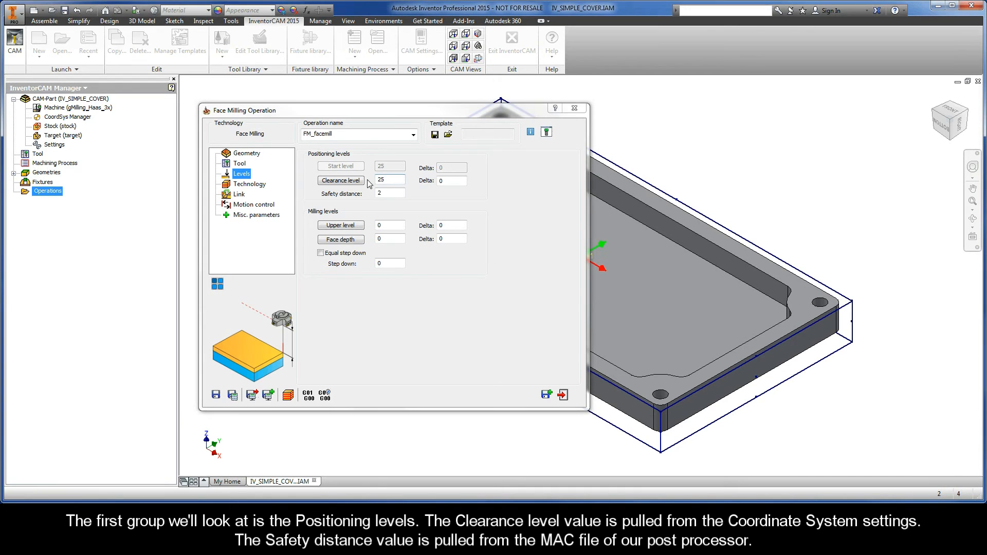
{"action": "left_click", "coordinate": [340, 180]}
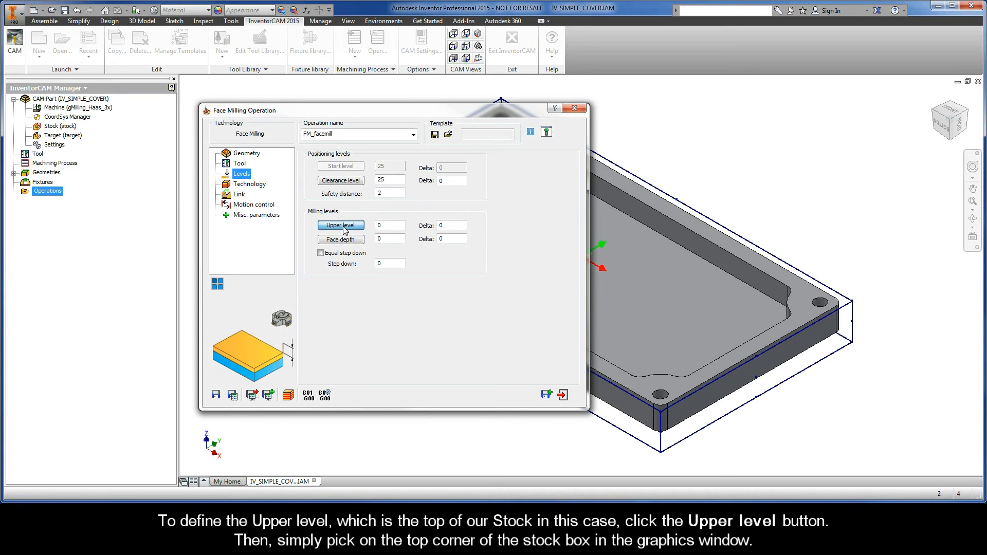
{"action": "left_click", "coordinate": [340, 225]}
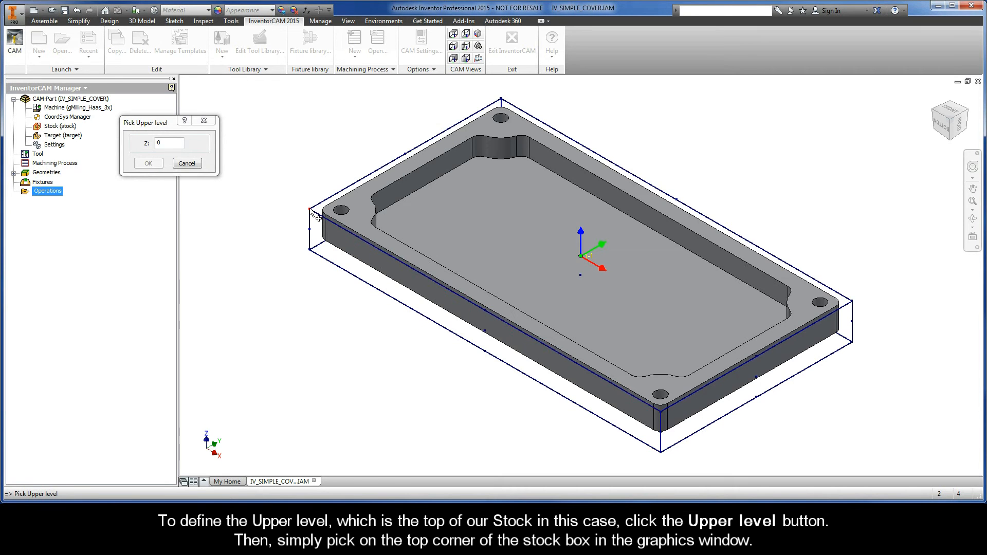
{"action": "left_click", "coordinate": [309, 208]}
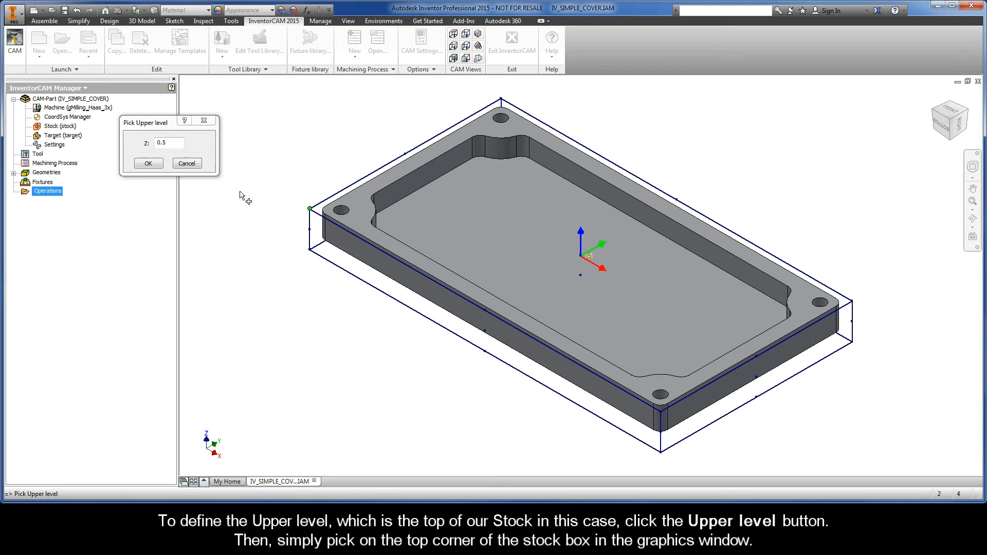
{"action": "left_click", "coordinate": [148, 163]}
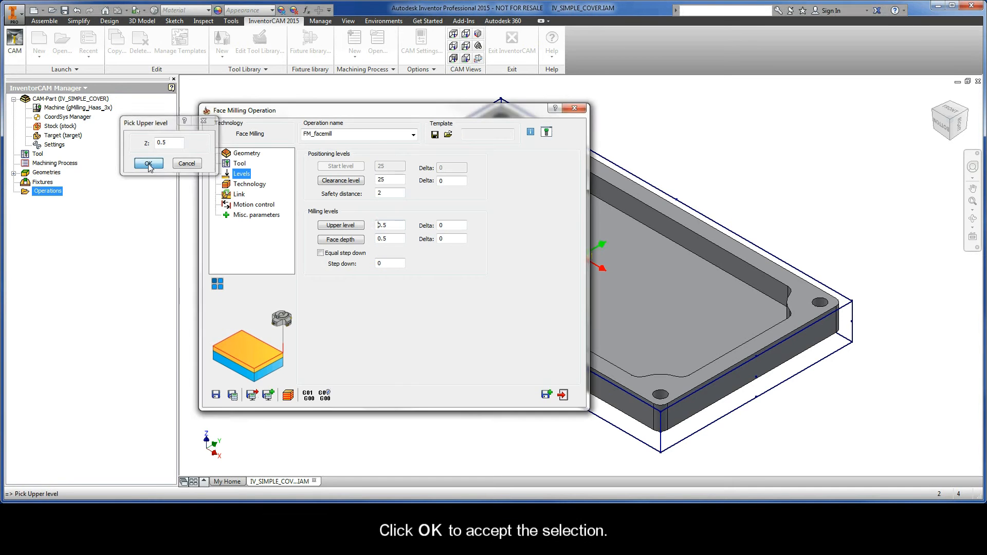
{"action": "left_click", "coordinate": [148, 163]}
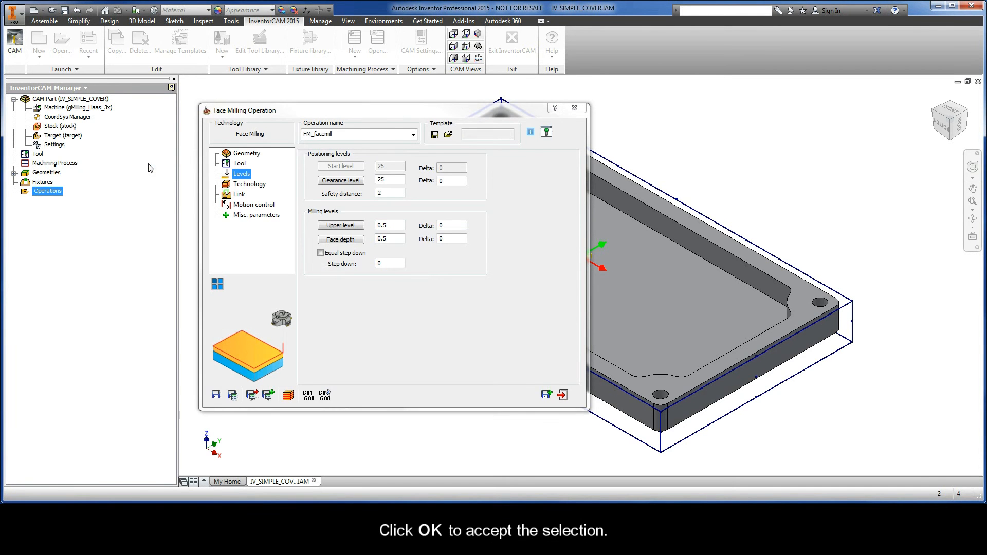
{"action": "left_click", "coordinate": [340, 239]}
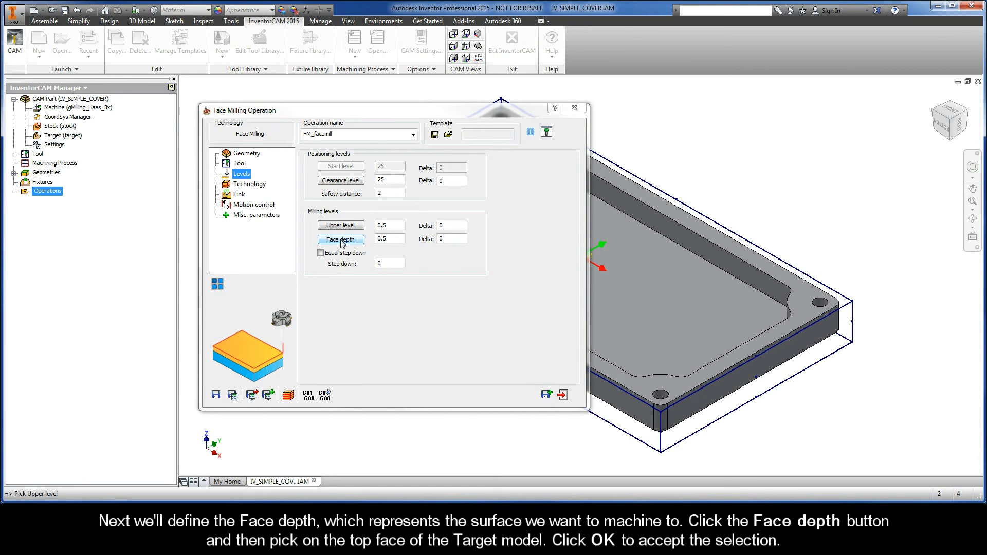
Pick the target model's top face to set face depth at 0.5
{"action": "left_click", "coordinate": [340, 240]}
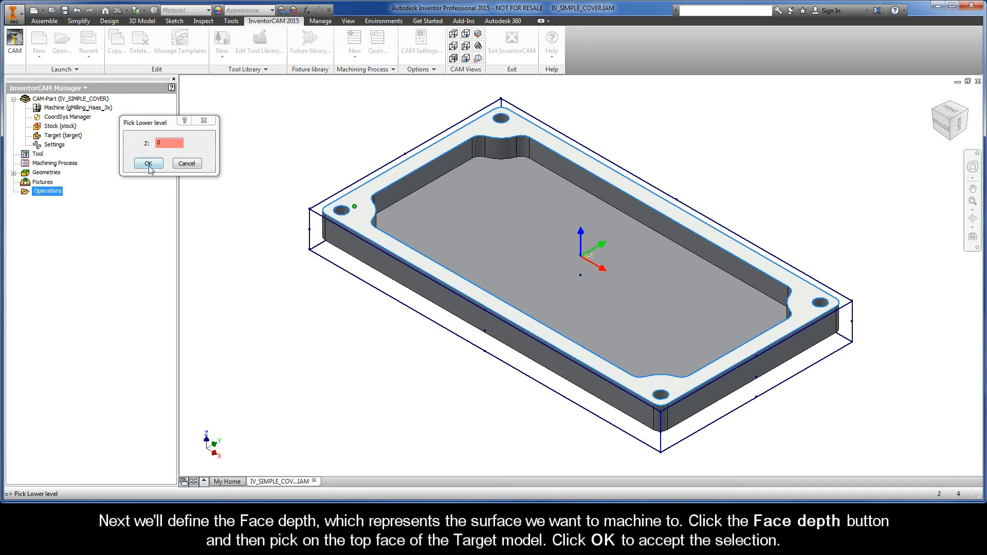
{"action": "left_click", "coordinate": [148, 163]}
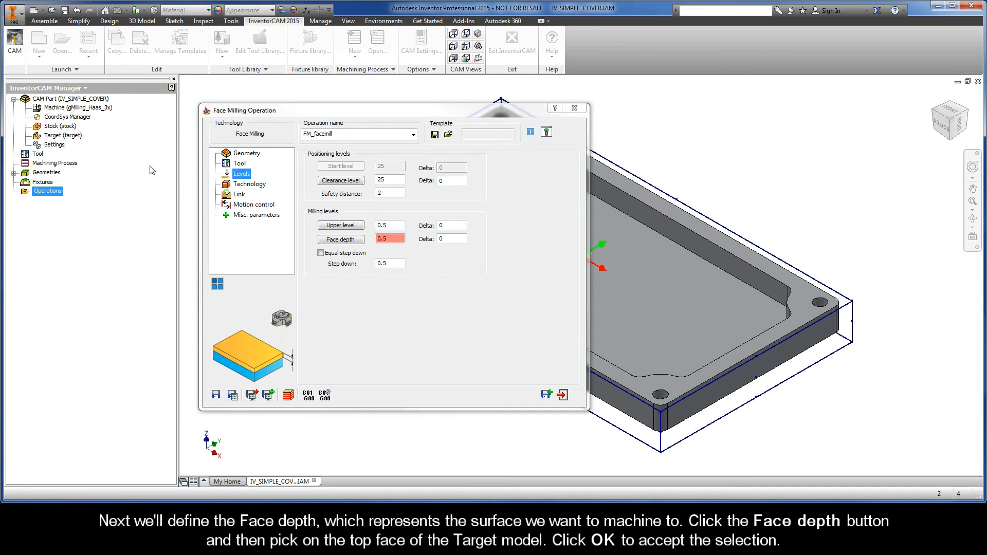
{"action": "left_click", "coordinate": [341, 239]}
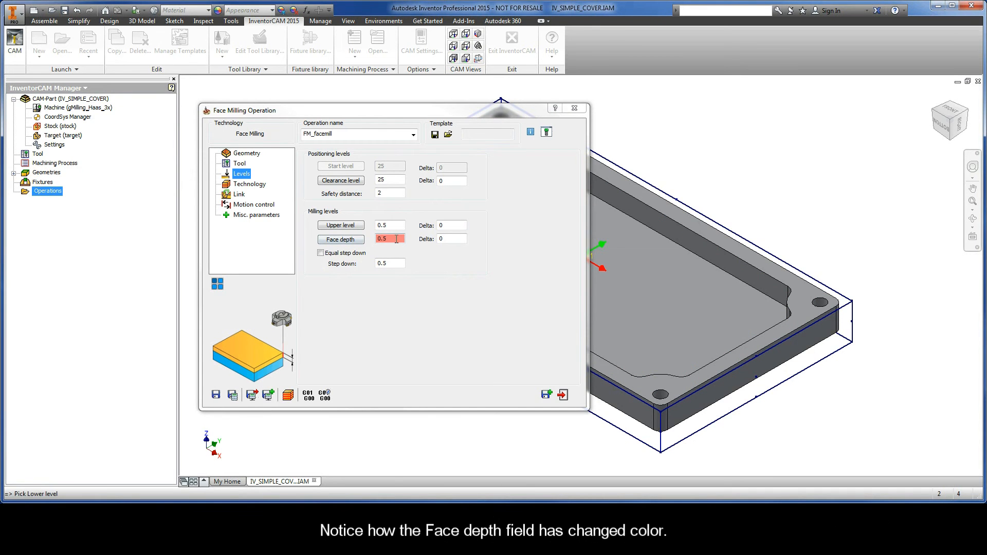
{"action": "triple_click", "coordinate": [383, 238]}
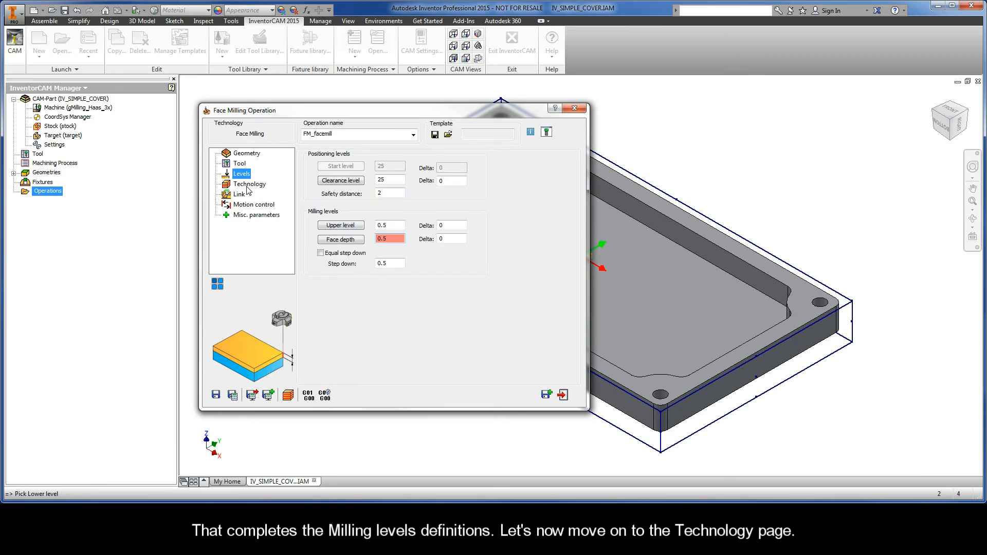
{"action": "left_click", "coordinate": [249, 184]}
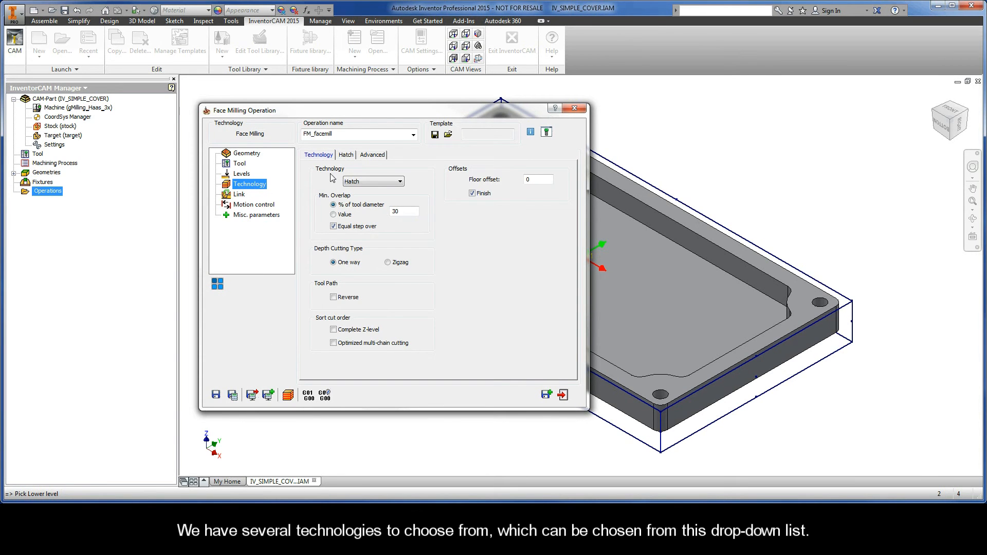
Preview the Contour technology, then switch to One Pass
{"action": "left_click", "coordinate": [400, 182]}
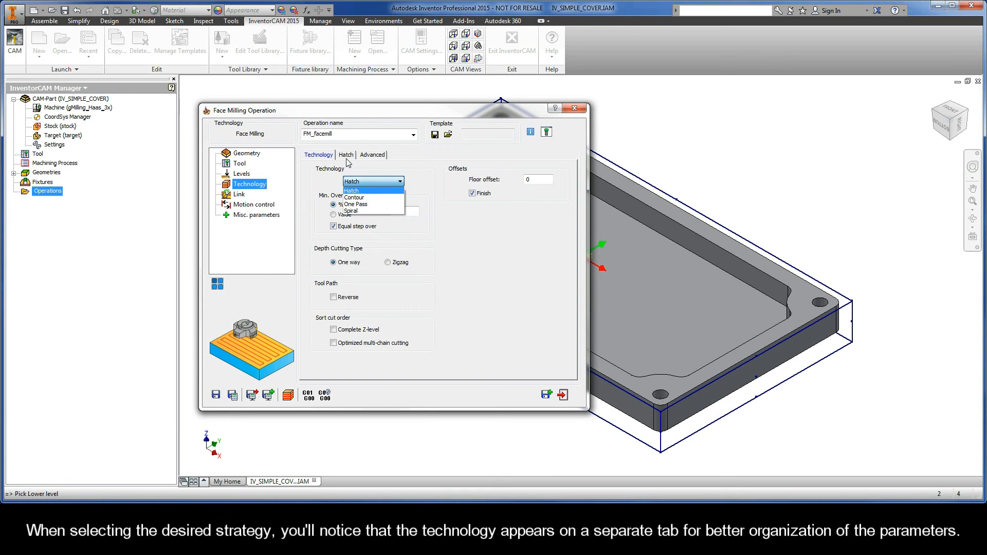
{"action": "mouse_move", "coordinate": [352, 163]}
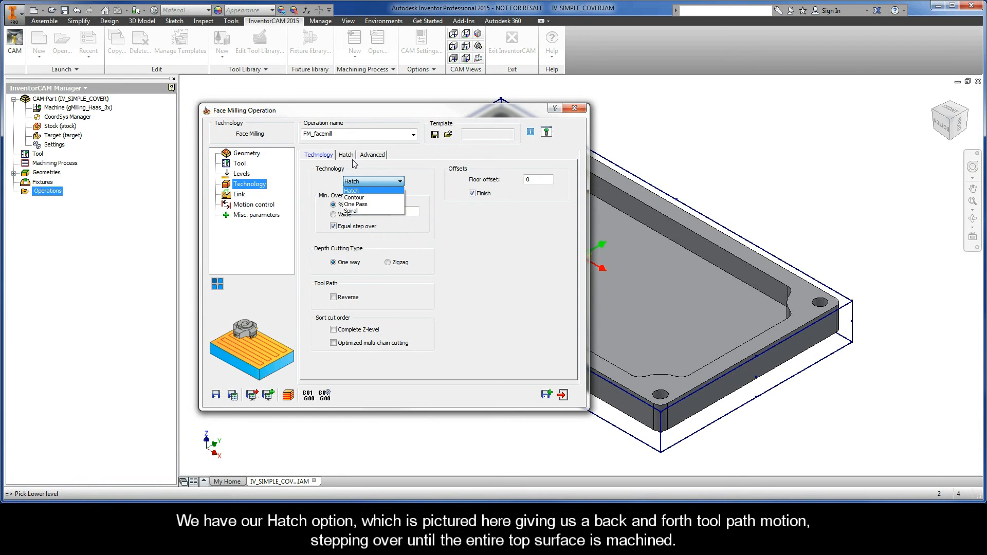
{"action": "mouse_move", "coordinate": [239, 361]}
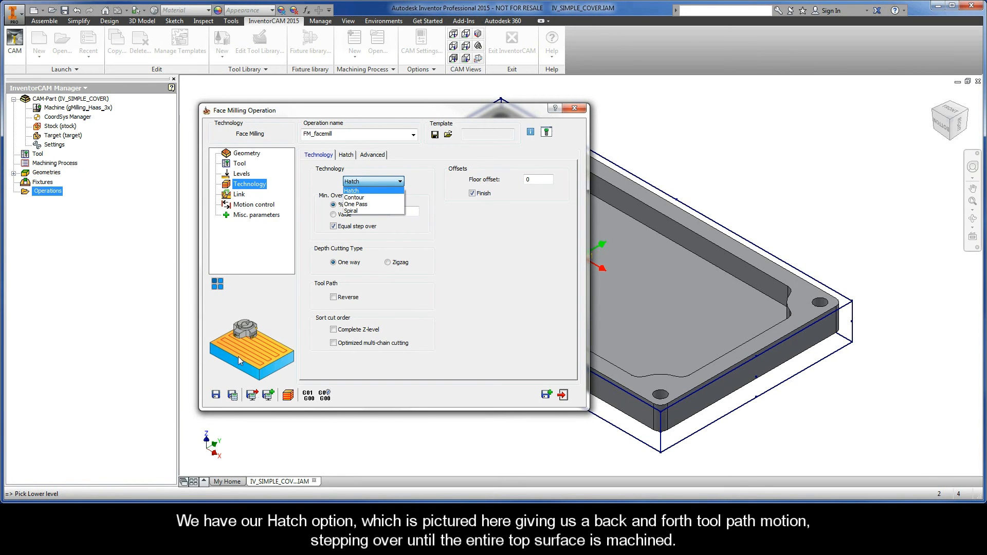
{"action": "mouse_move", "coordinate": [266, 357]}
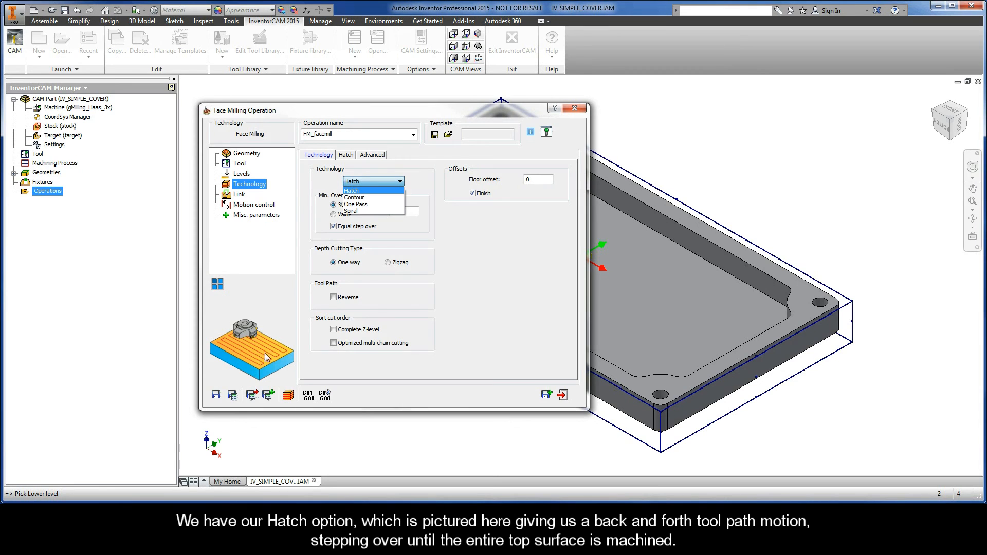
{"action": "mouse_move", "coordinate": [267, 339]}
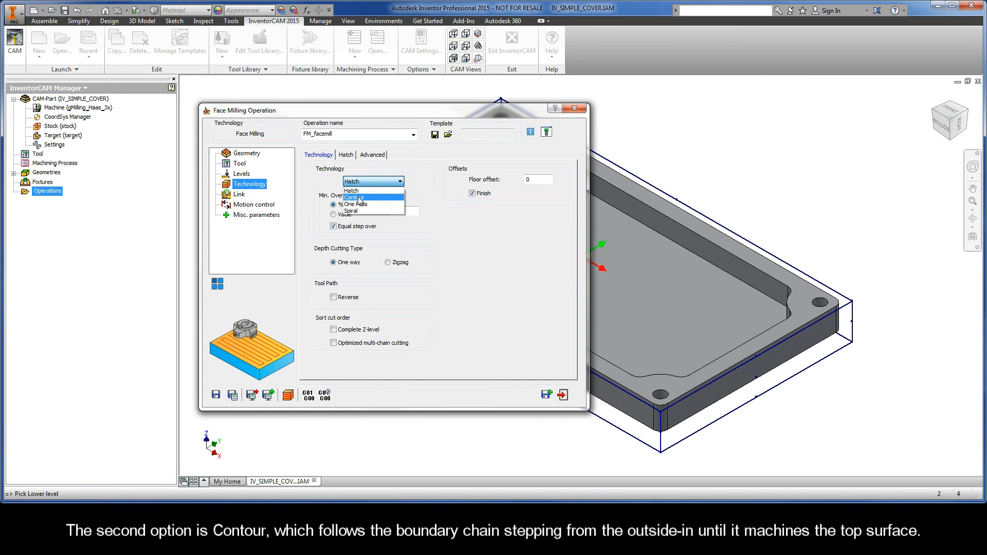
{"action": "left_click", "coordinate": [353, 196]}
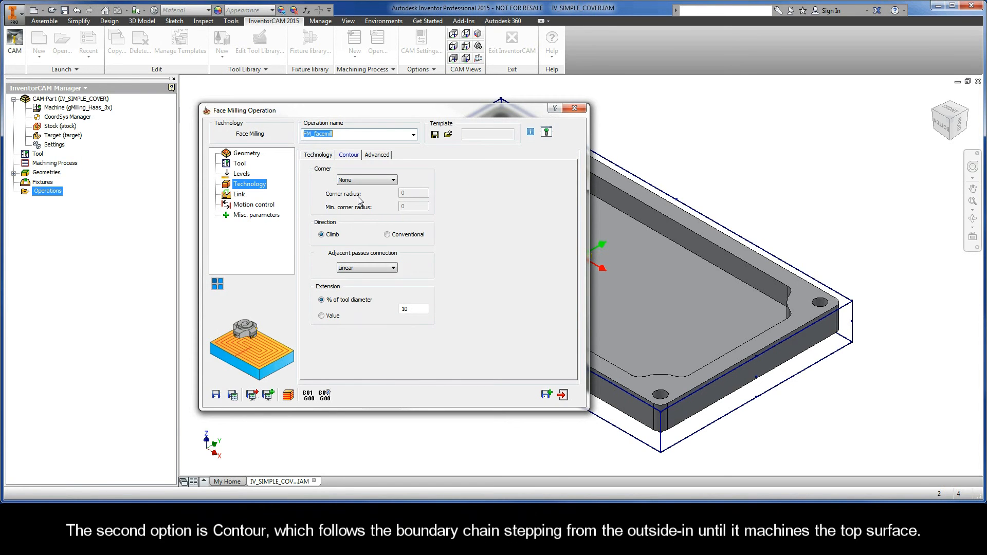
{"action": "mouse_move", "coordinate": [320, 161]}
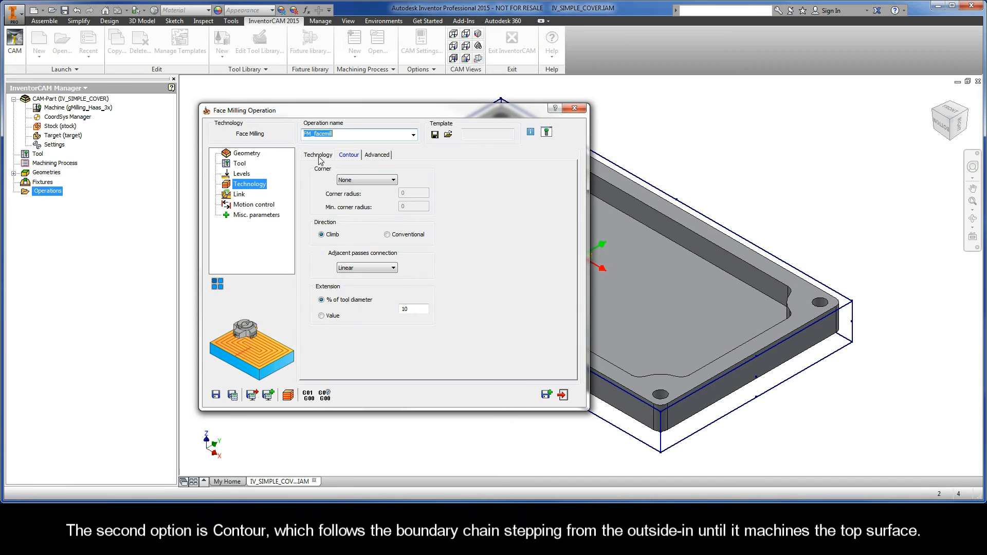
{"action": "left_click", "coordinate": [318, 154]}
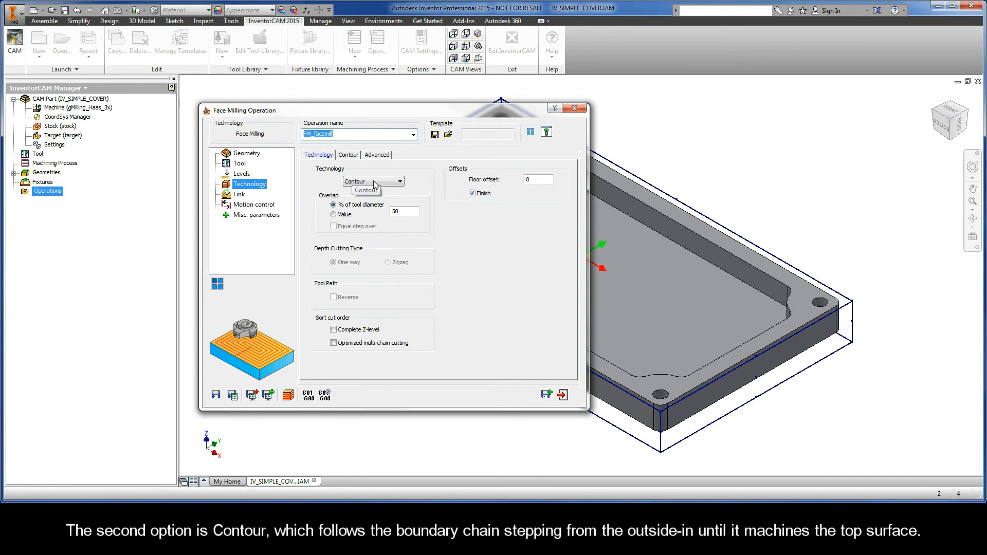
{"action": "left_click", "coordinate": [365, 190]}
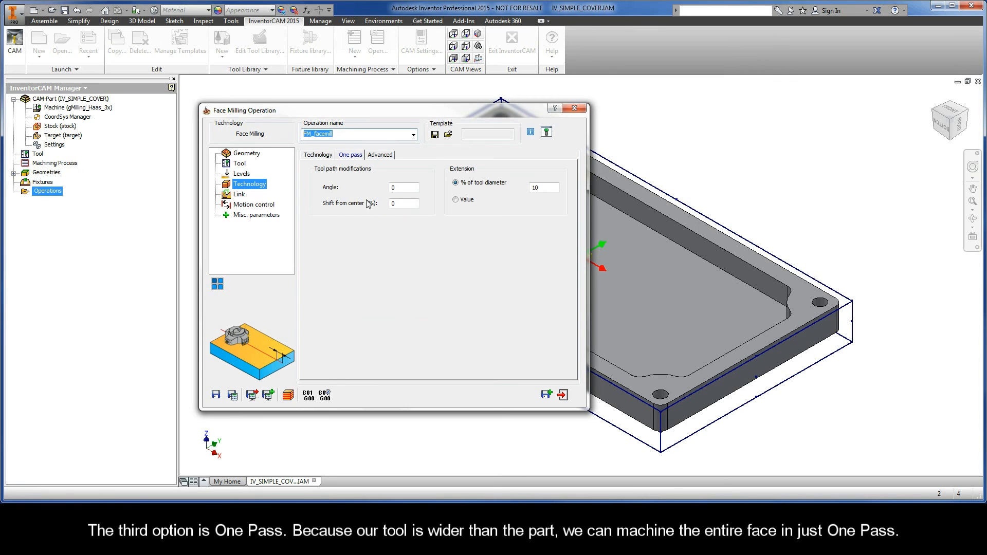
{"action": "left_click", "coordinate": [317, 154]}
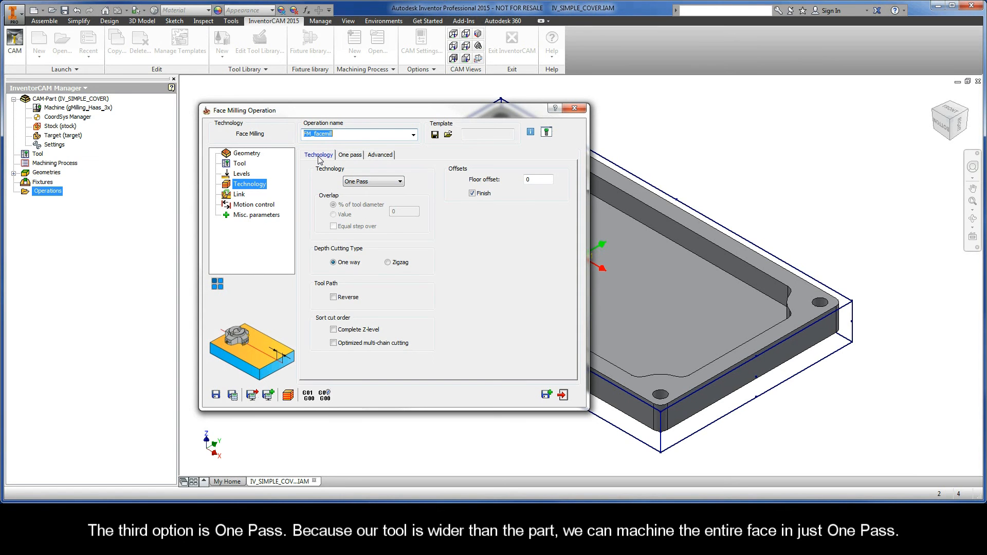
Preview the Spiral technology, then set the technology back to One Pass
{"action": "left_click", "coordinate": [400, 181]}
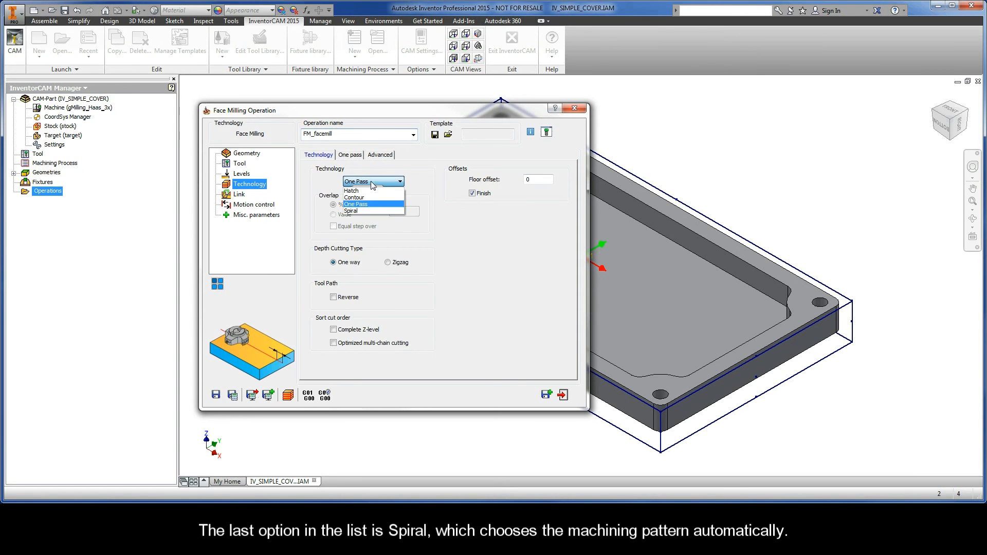
{"action": "left_click", "coordinate": [350, 210]}
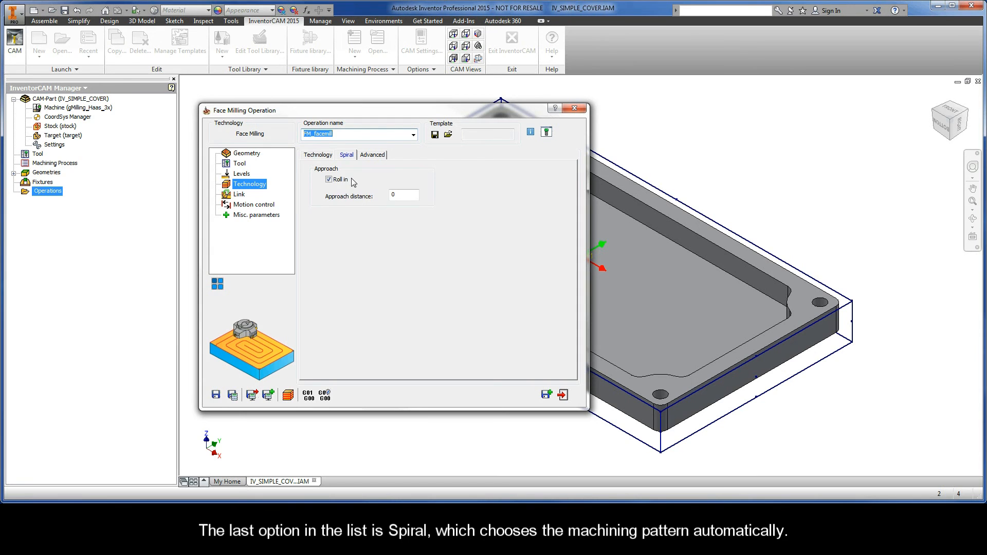
{"action": "left_click", "coordinate": [317, 154]}
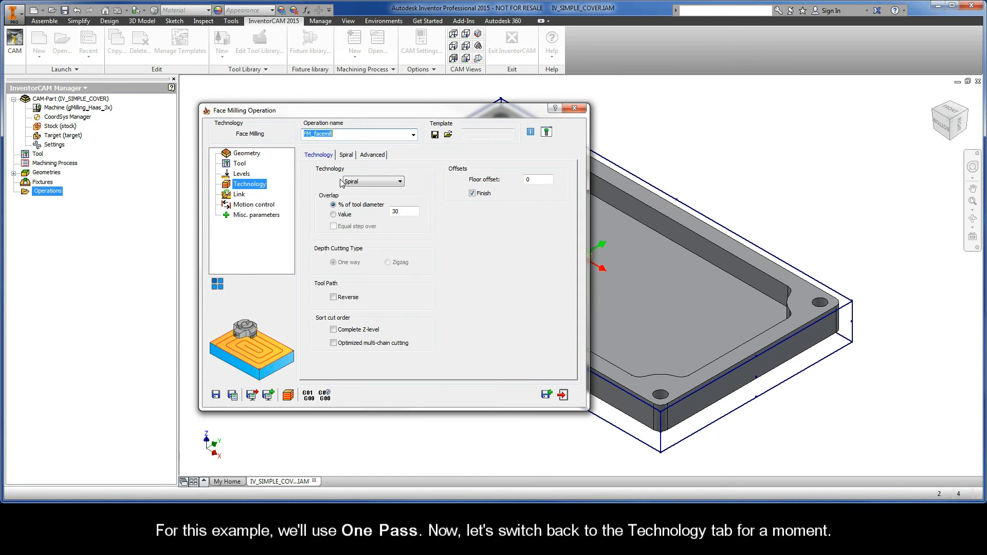
{"action": "left_click", "coordinate": [400, 180]}
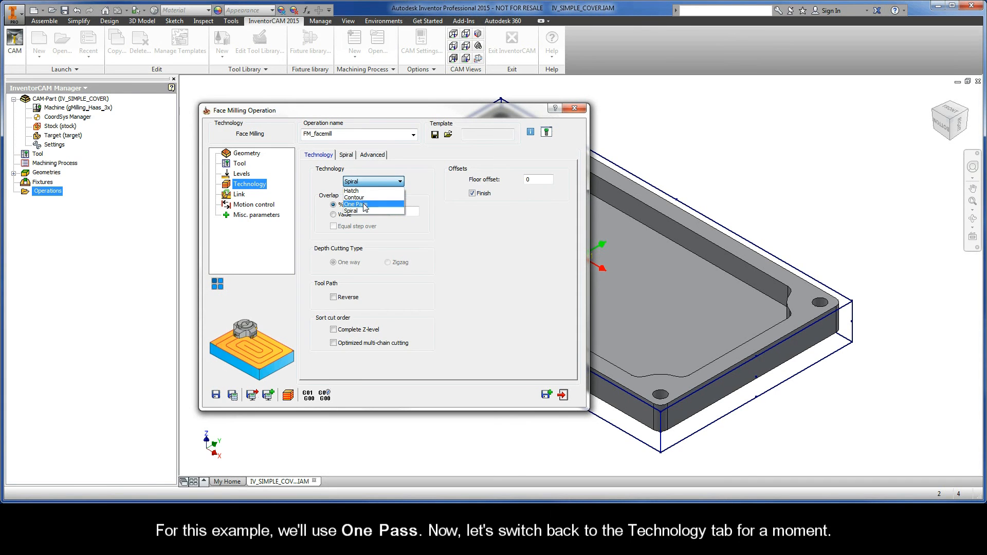
{"action": "left_click", "coordinate": [355, 204]}
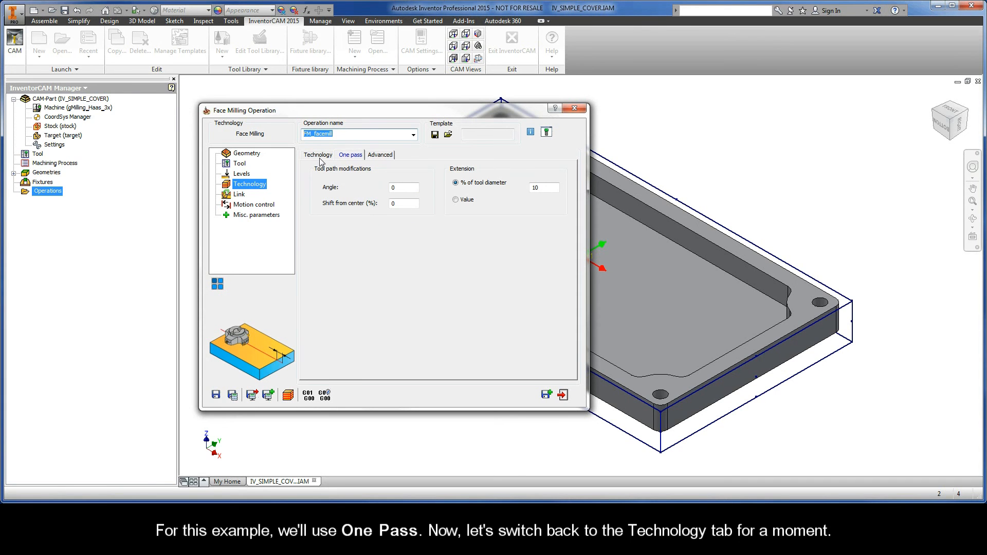
{"action": "left_click", "coordinate": [318, 155]}
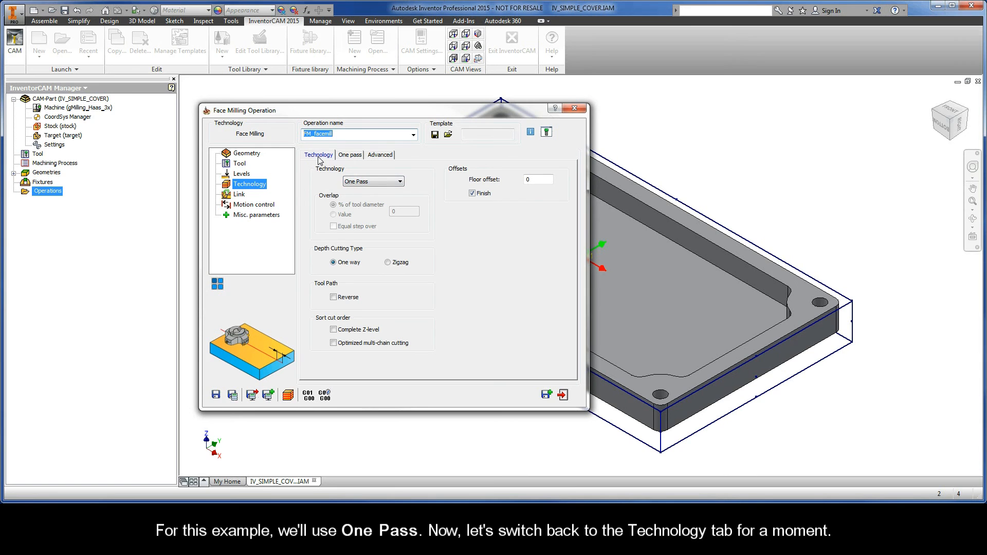
Leave the Finish checkbox unchecked, keeping floor offset at zero
{"action": "left_click", "coordinate": [473, 194]}
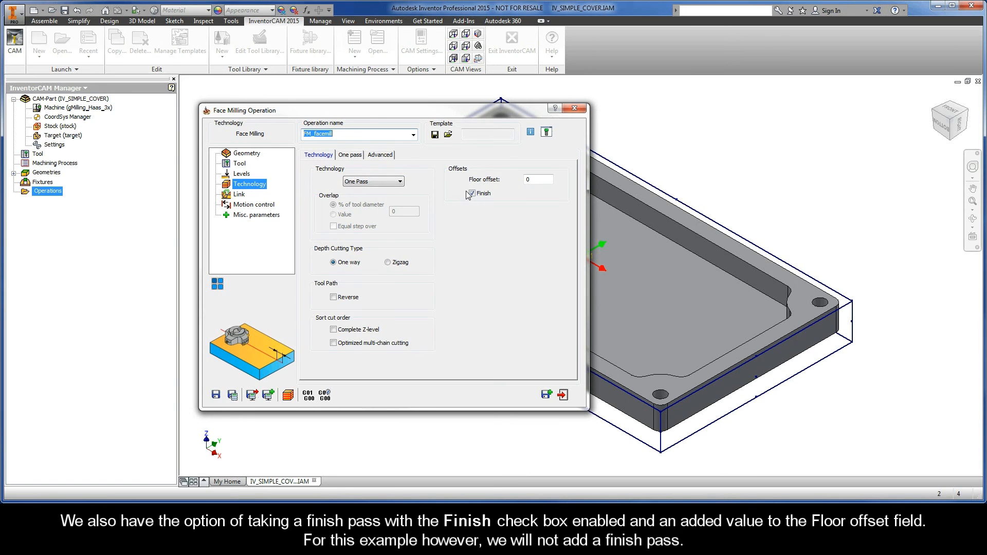
{"action": "left_click", "coordinate": [471, 193]}
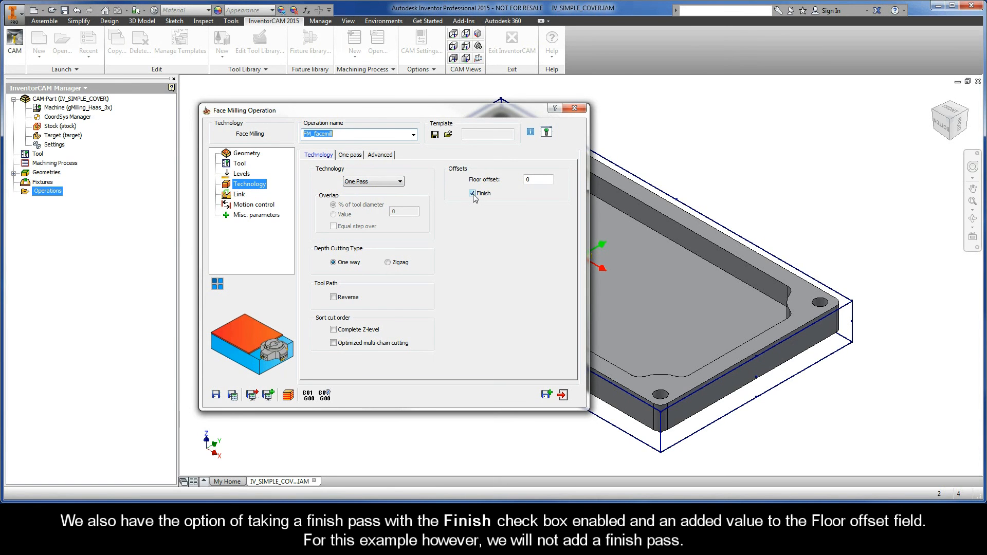
{"action": "mouse_move", "coordinate": [506, 194]}
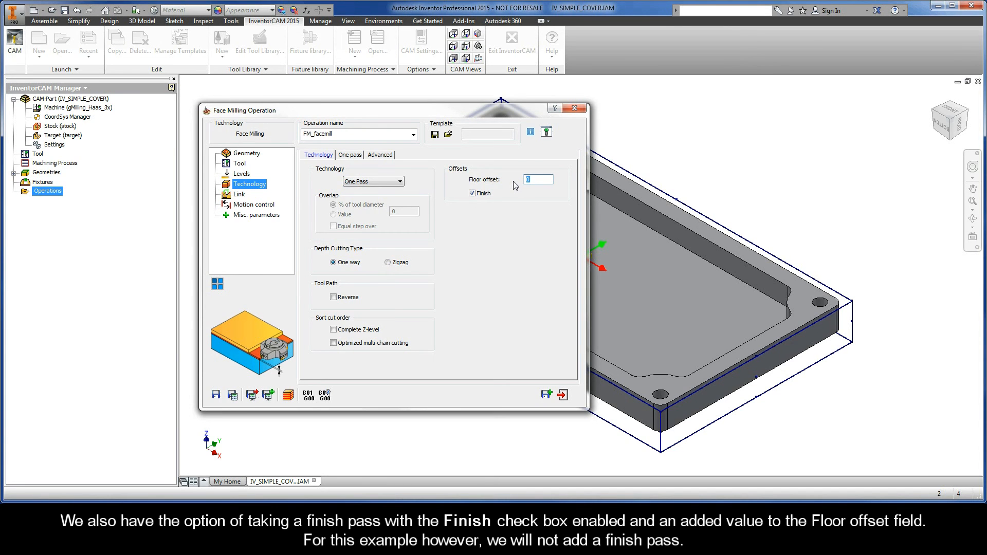
{"action": "left_click", "coordinate": [471, 194]}
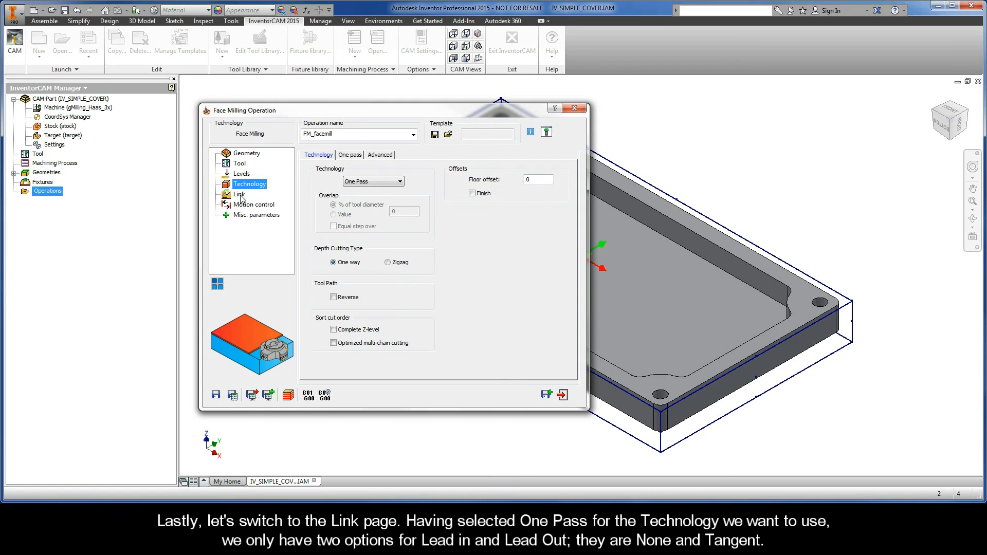
On the Link page, set a Tangent lead in with matching lead out, then reselect the lead in type
{"action": "left_click", "coordinate": [238, 194]}
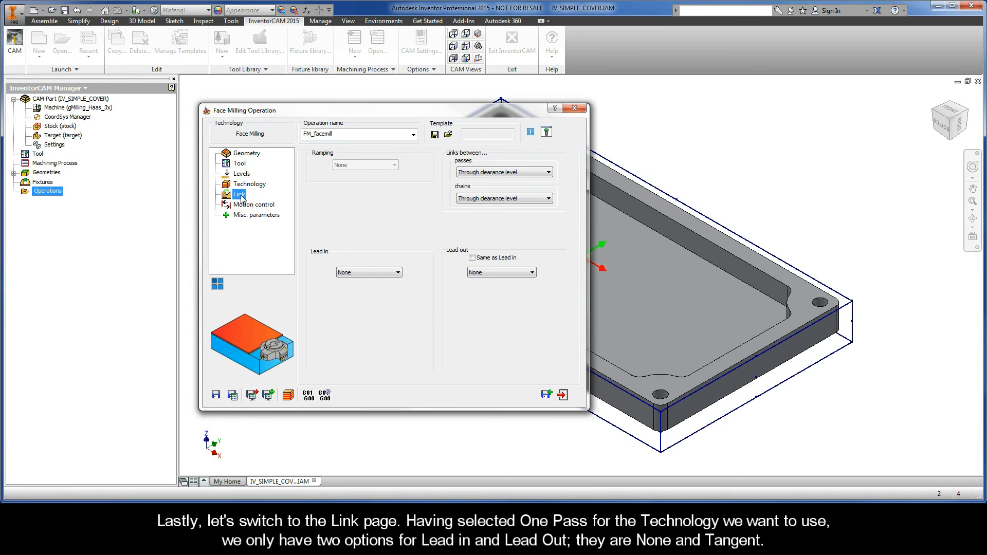
{"action": "mouse_move", "coordinate": [309, 261]}
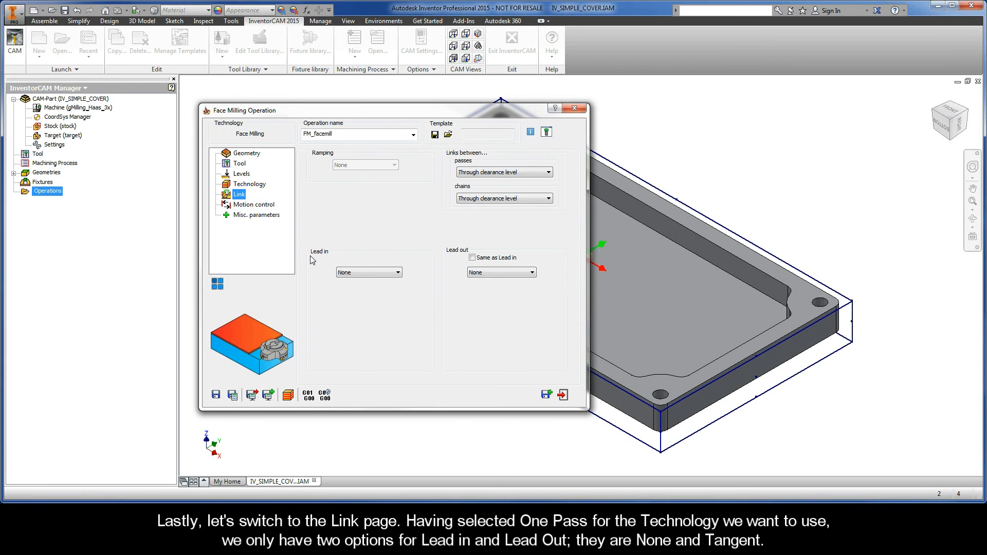
{"action": "left_click", "coordinate": [396, 272]}
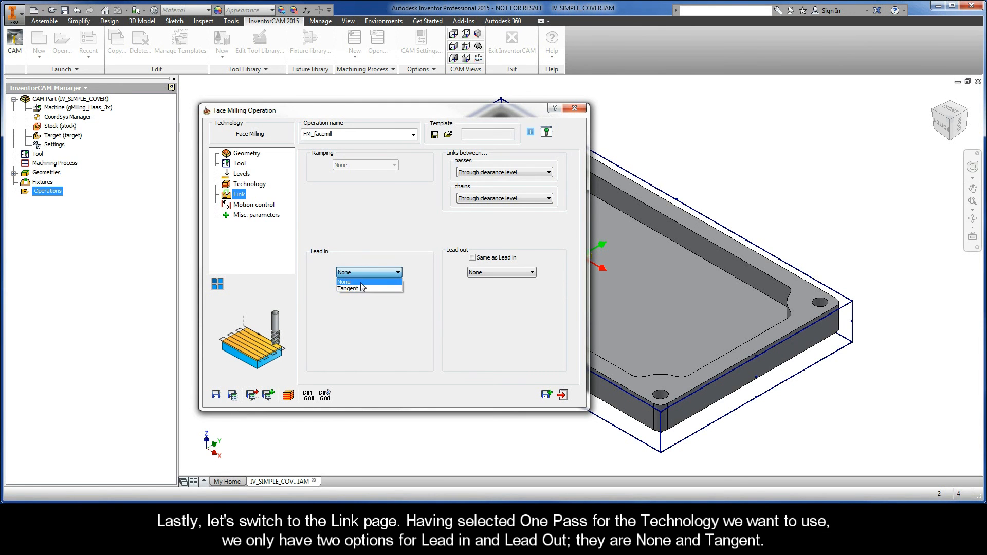
{"action": "left_click", "coordinate": [344, 281]}
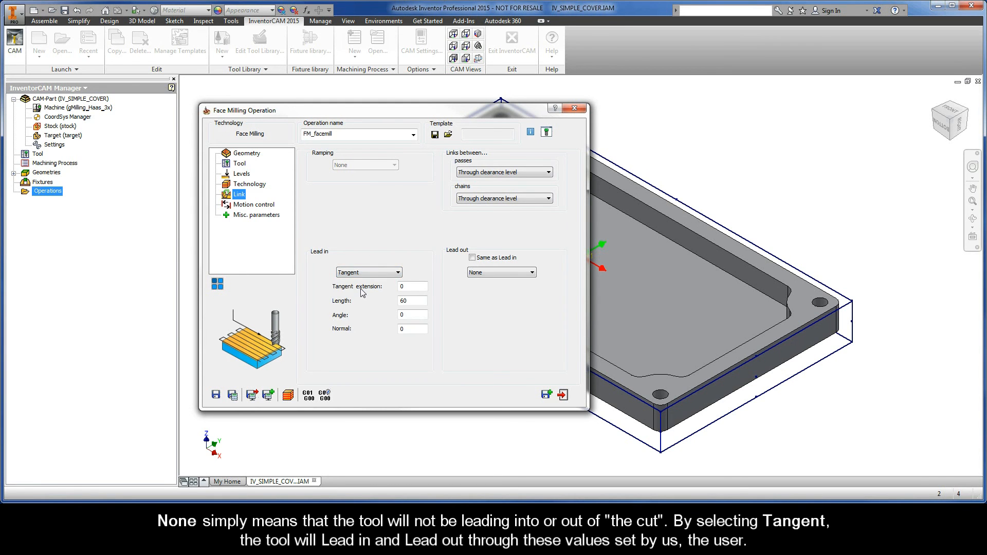
{"action": "left_click", "coordinate": [412, 287]}
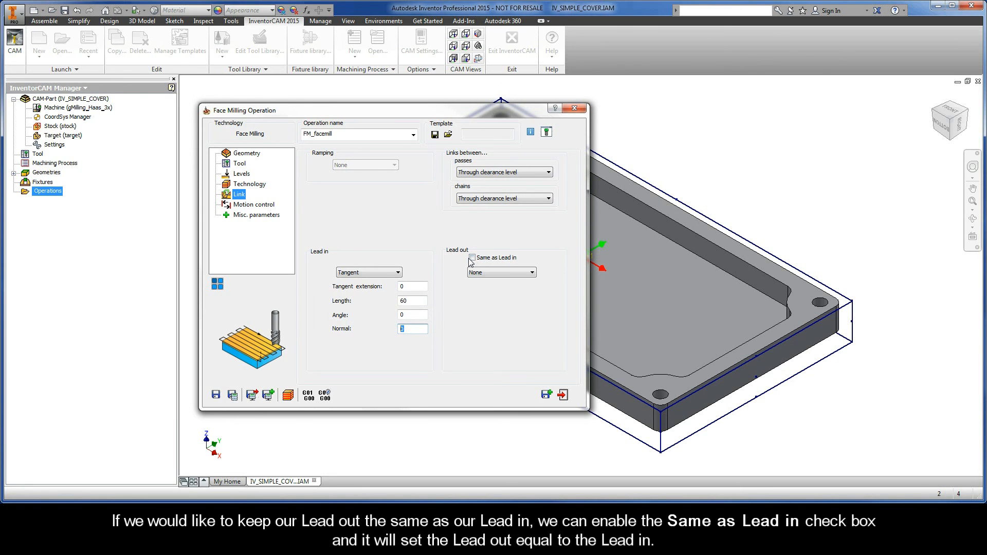
{"action": "left_click", "coordinate": [472, 258]}
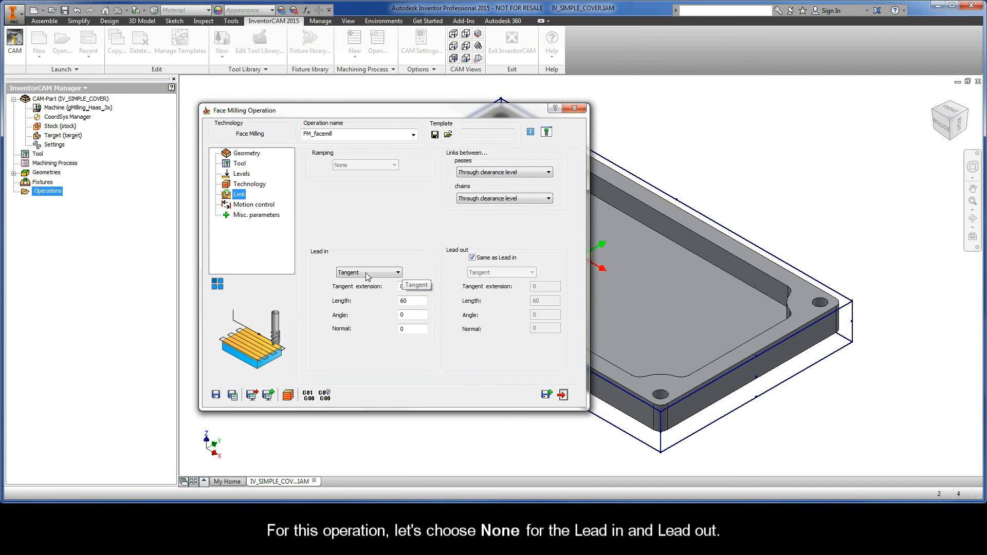
{"action": "left_click", "coordinate": [368, 272]}
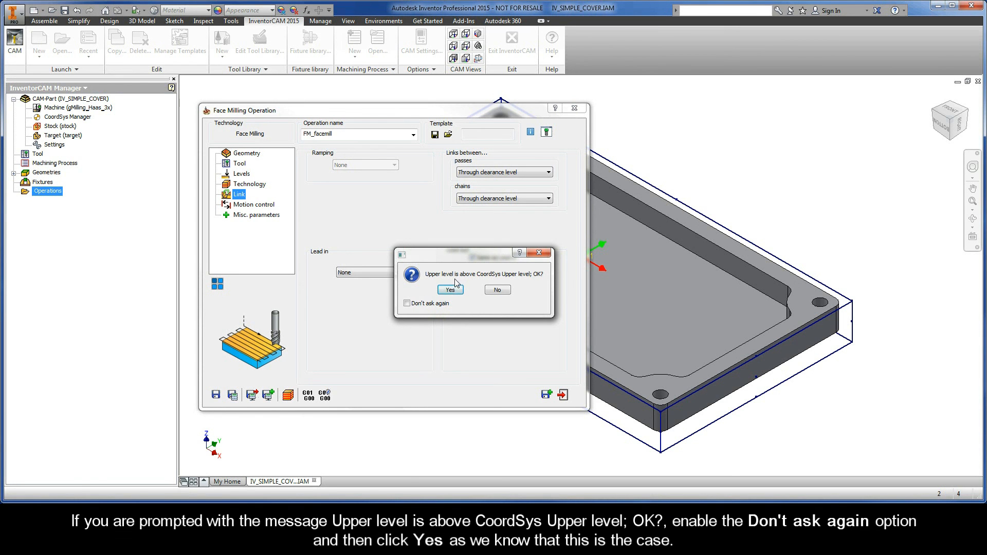
{"action": "mouse_move", "coordinate": [539, 282]}
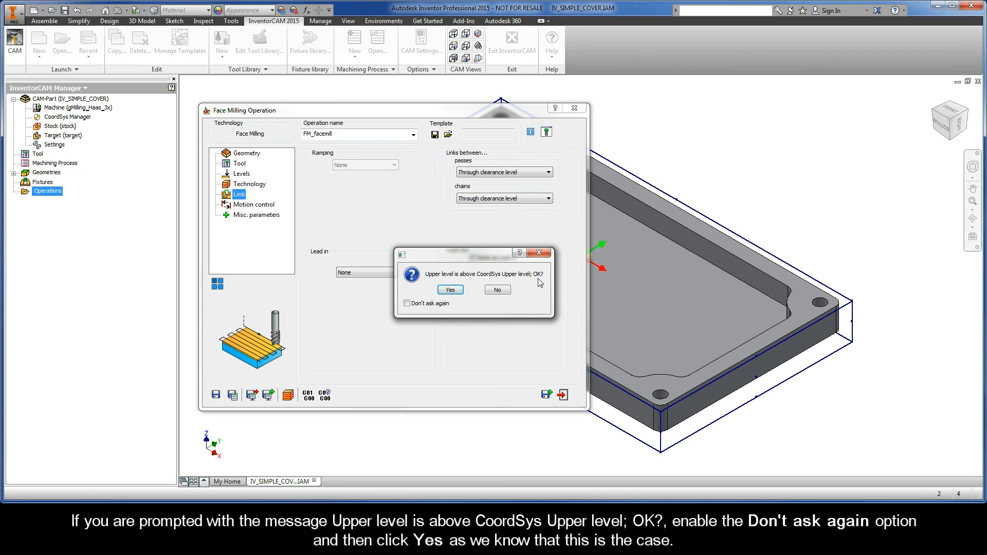
Dismiss the upper level warning permanently so FM_facemill is saved and calculated
{"action": "left_click", "coordinate": [408, 303]}
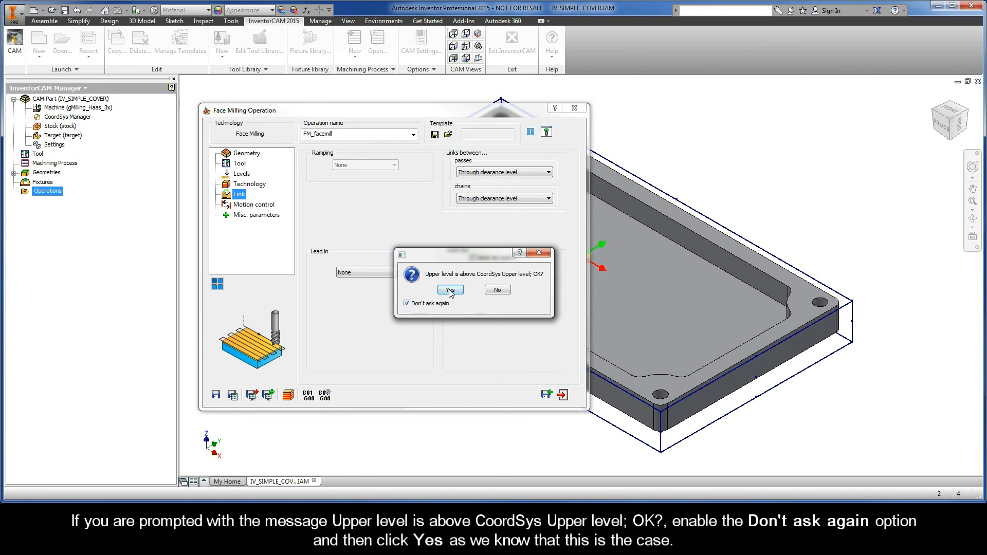
{"action": "left_click", "coordinate": [450, 289]}
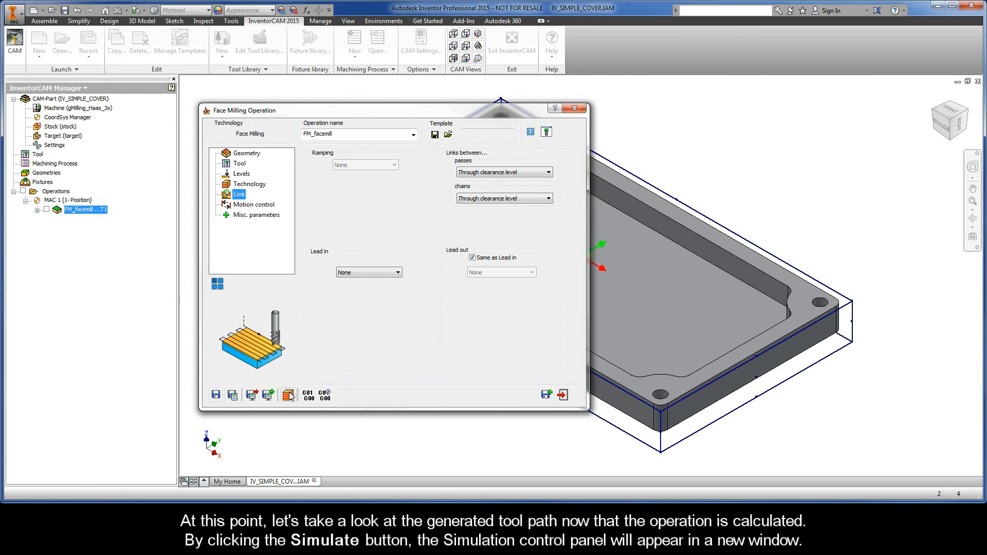
{"action": "mouse_move", "coordinate": [289, 395]}
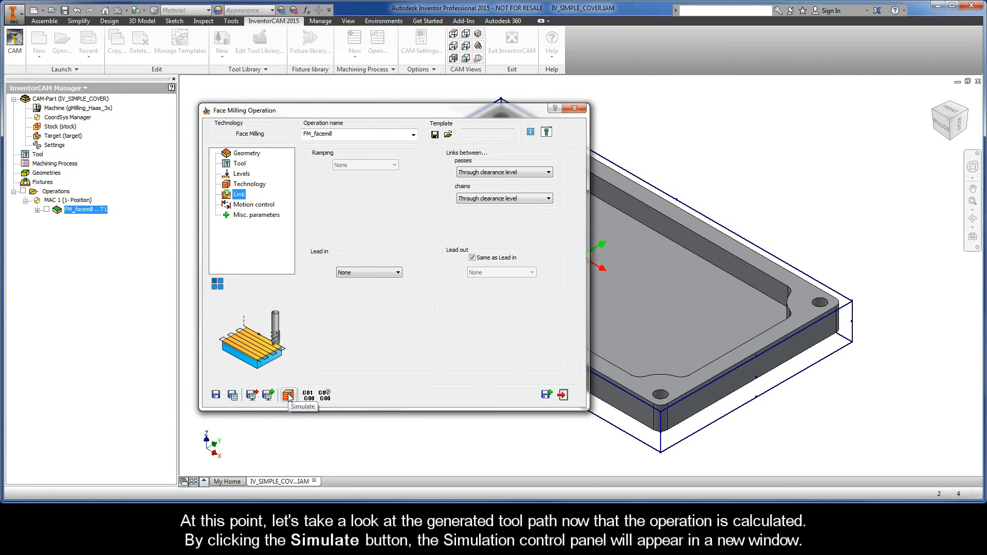
Run the Host CAD simulation to draw the single face milling pass on the cover
{"action": "left_click", "coordinate": [288, 394]}
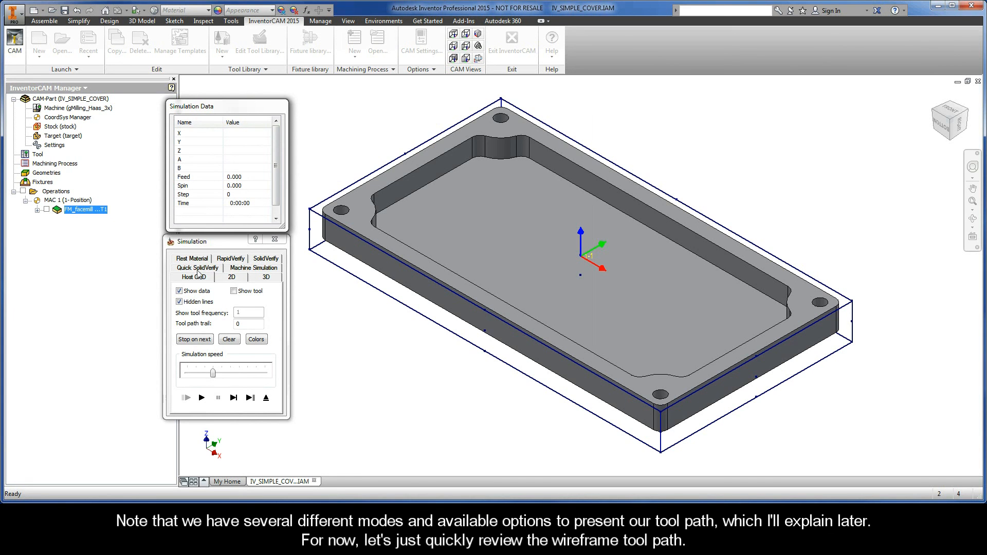
{"action": "mouse_move", "coordinate": [263, 283]}
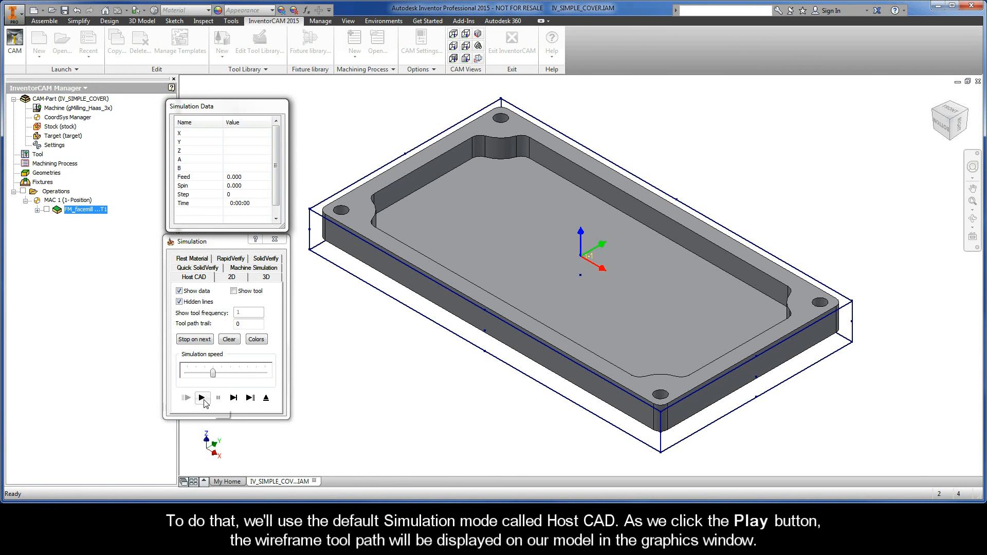
{"action": "mouse_move", "coordinate": [202, 397]}
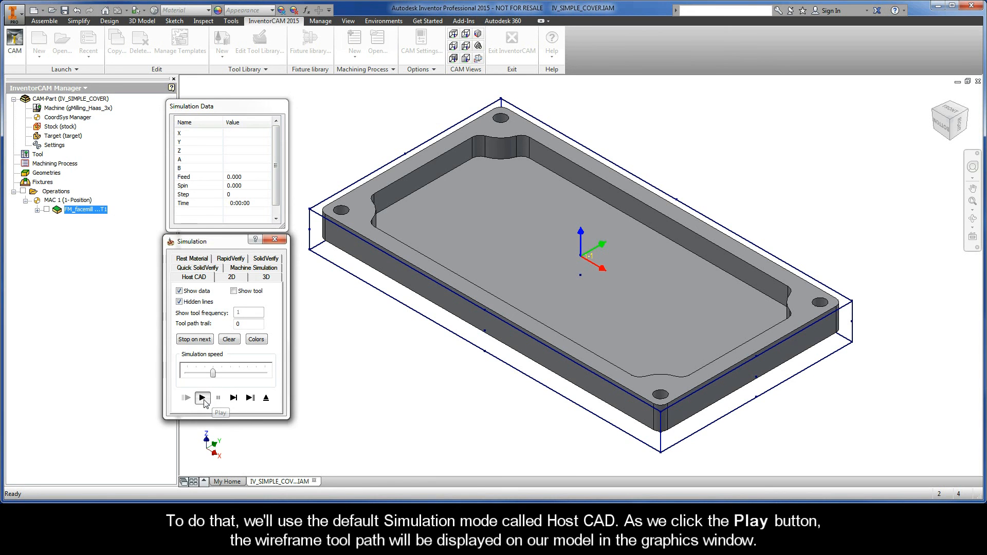
{"action": "left_click", "coordinate": [202, 397]}
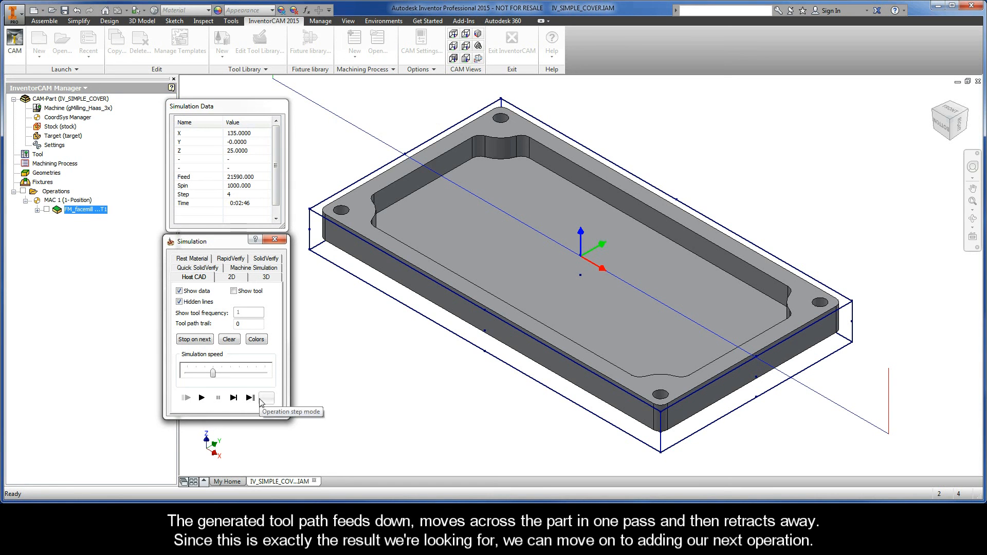
{"action": "mouse_move", "coordinate": [266, 397]}
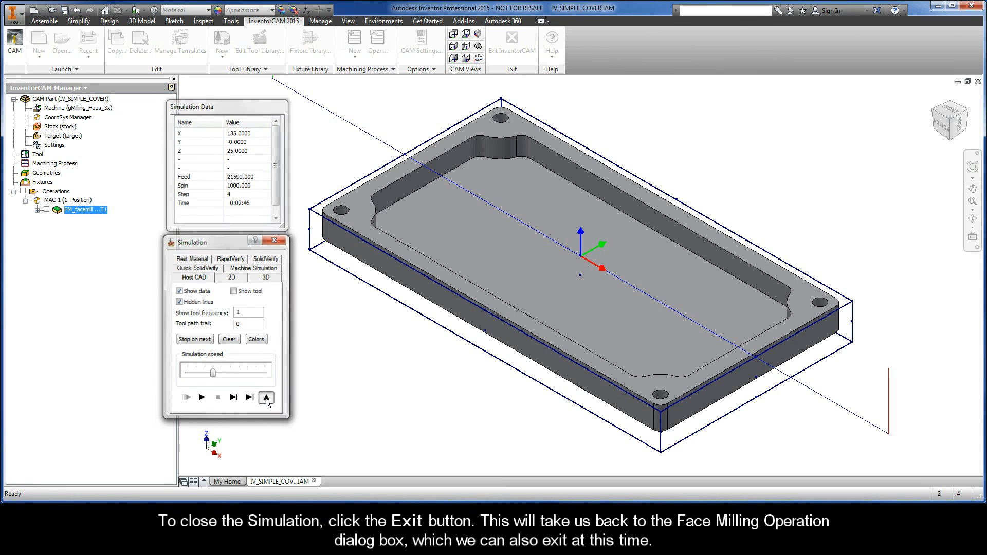
Exit the simulation and the Face Milling Operation dialog, then clear the stock outline highlight
{"action": "left_click", "coordinate": [266, 397]}
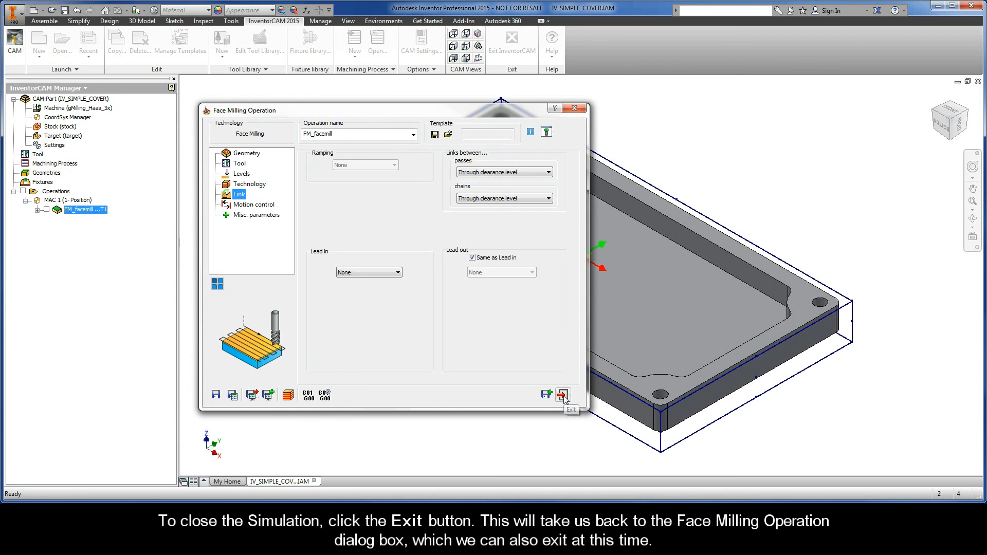
{"action": "left_click", "coordinate": [562, 395]}
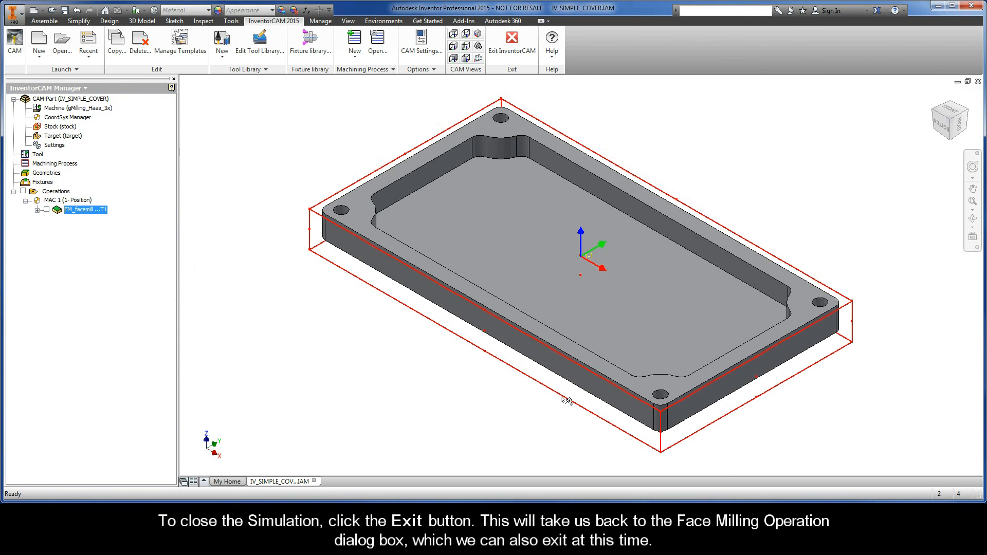
{"action": "left_click", "coordinate": [511, 39]}
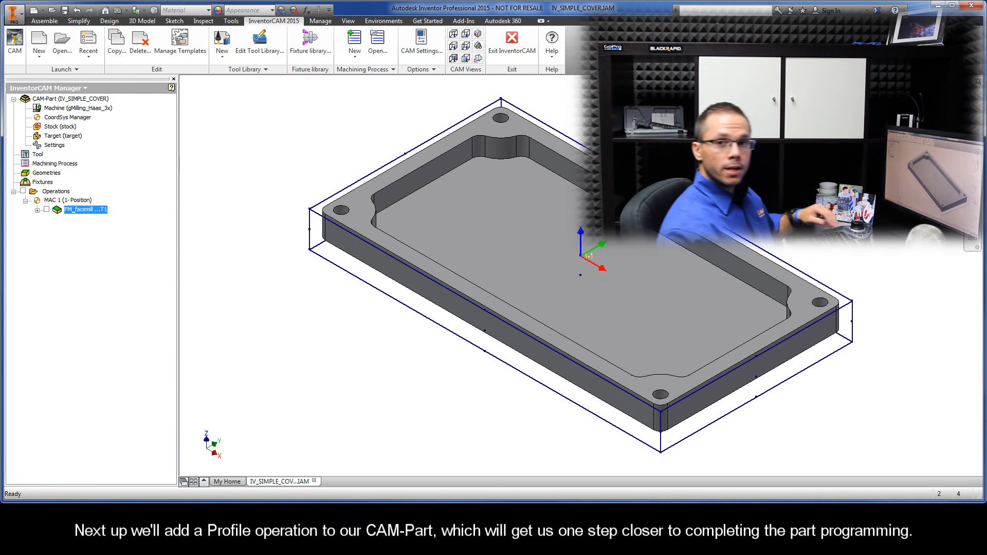